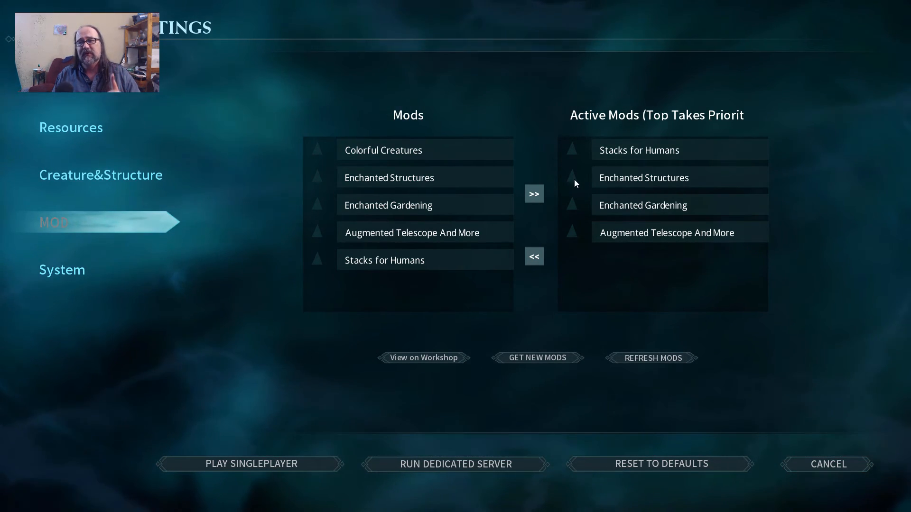
mouse_move(626, 133)
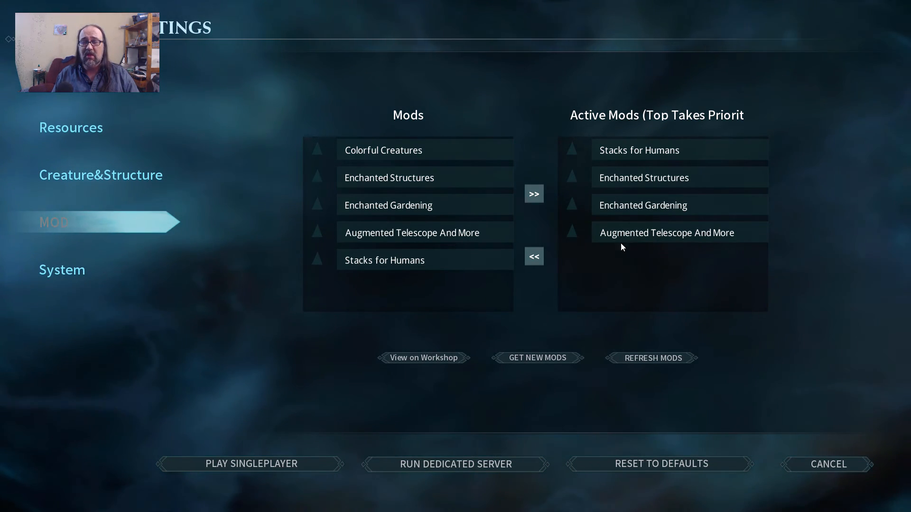
mouse_move(839, 314)
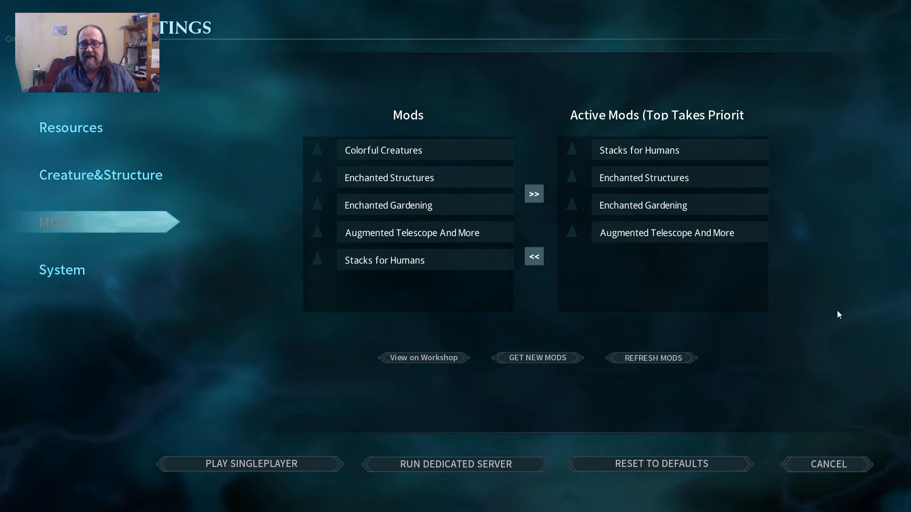
mouse_move(644, 218)
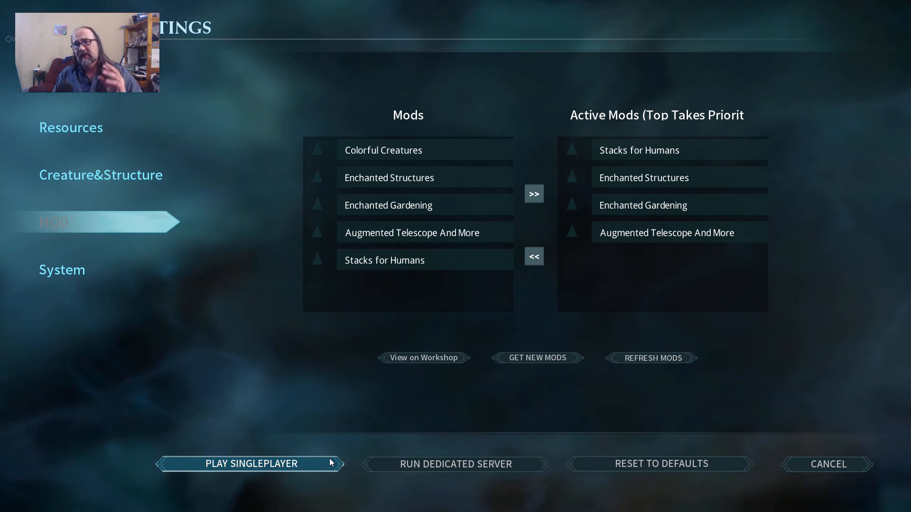
mouse_move(642, 198)
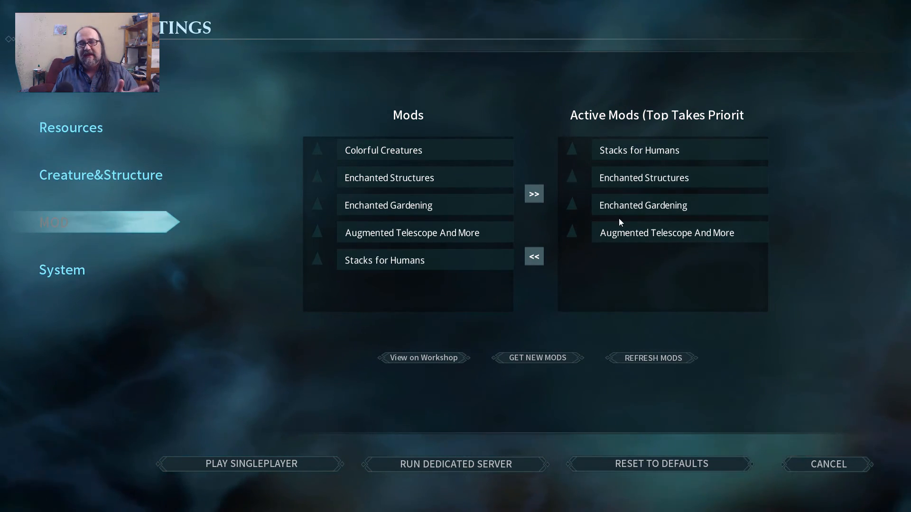
mouse_move(557, 189)
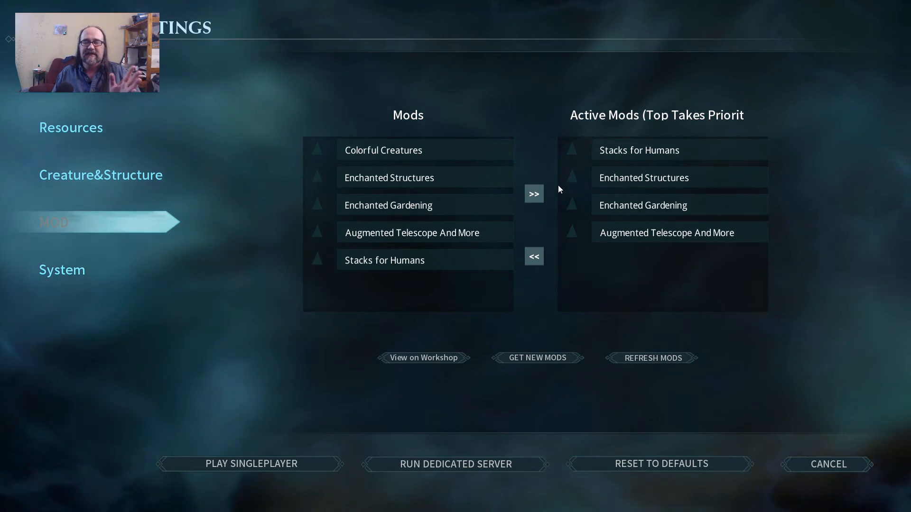
mouse_move(578, 416)
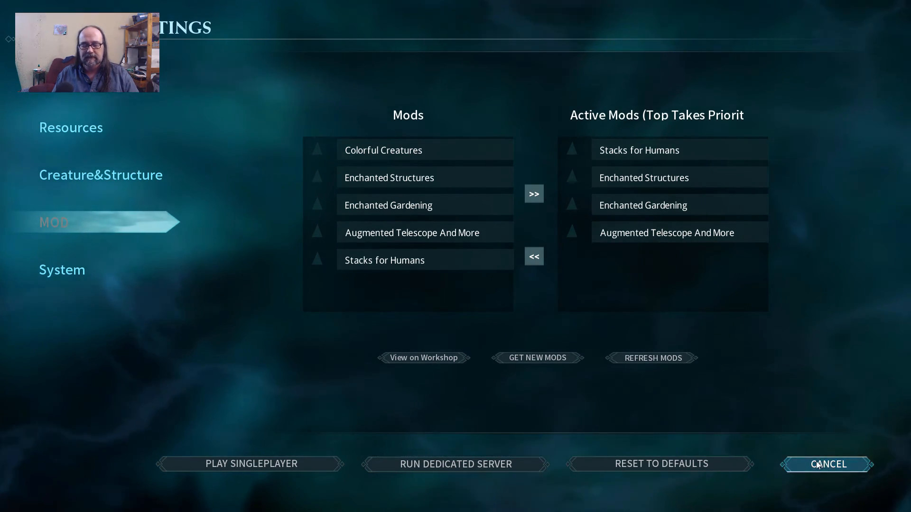
Exit Dark and Light and return to the G-Portal server page in Chrome
click(828, 464)
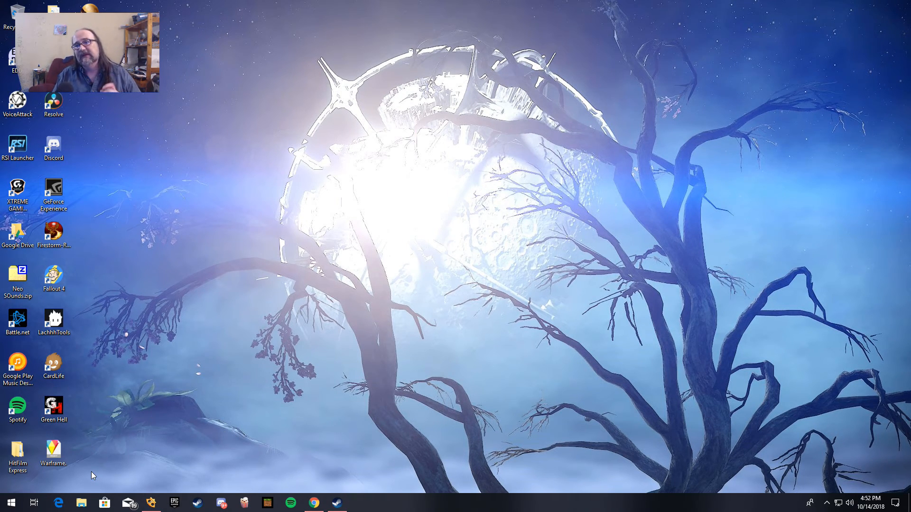
mouse_move(15, 499)
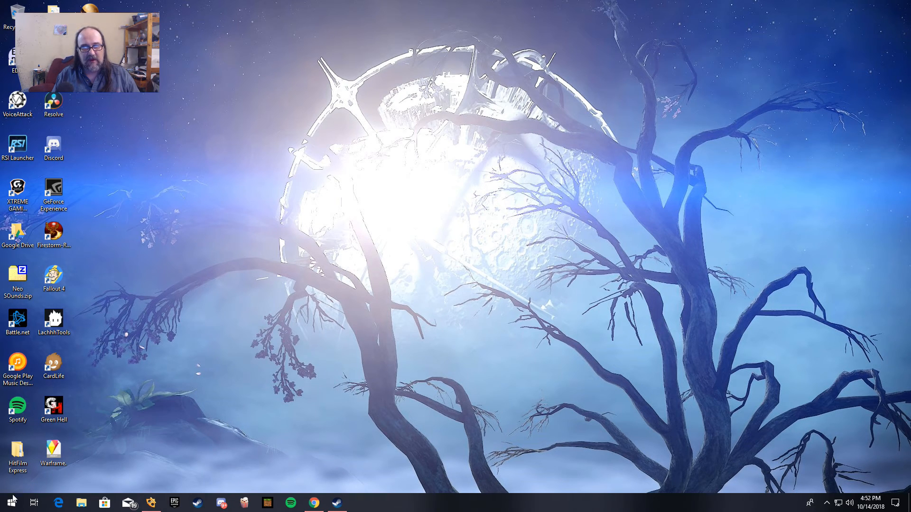
mouse_move(314, 503)
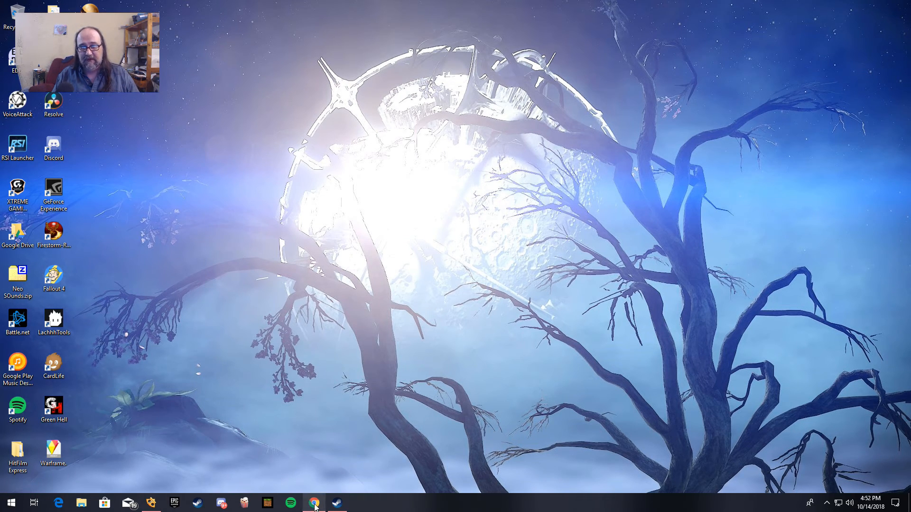
click(314, 503)
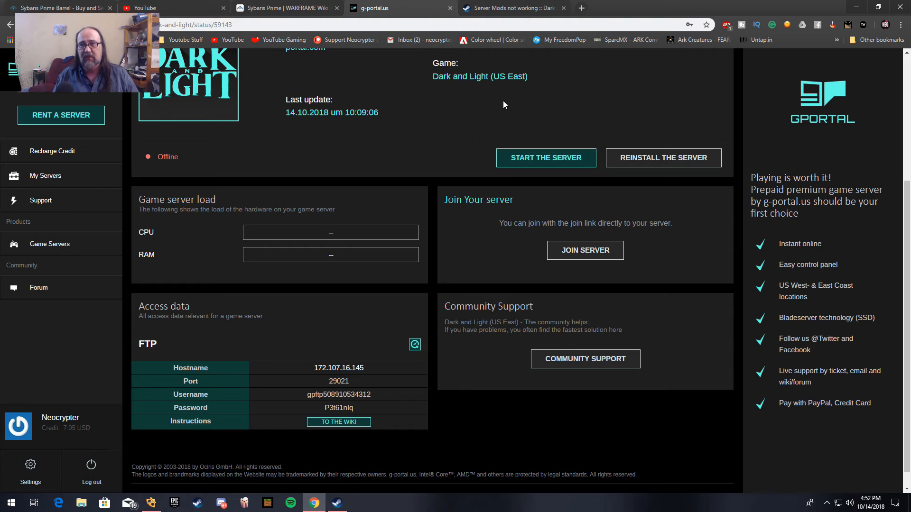
mouse_move(502, 192)
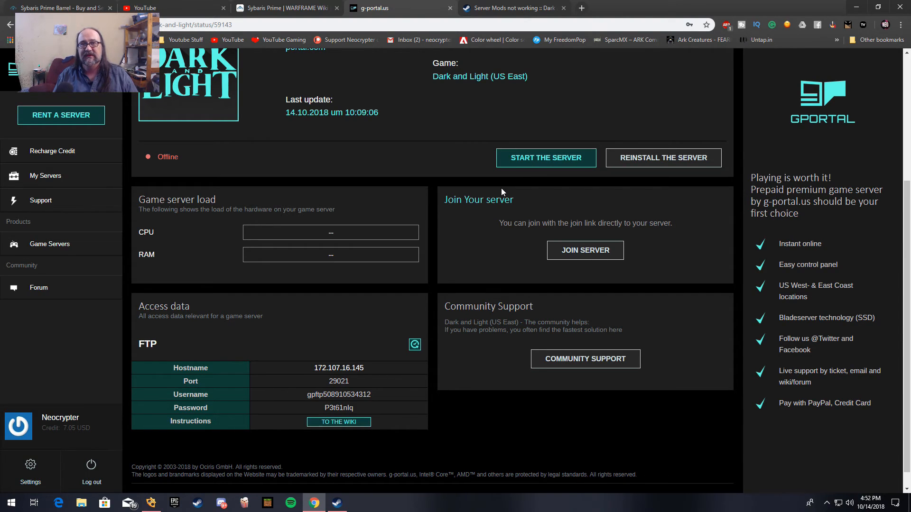
mouse_move(475, 196)
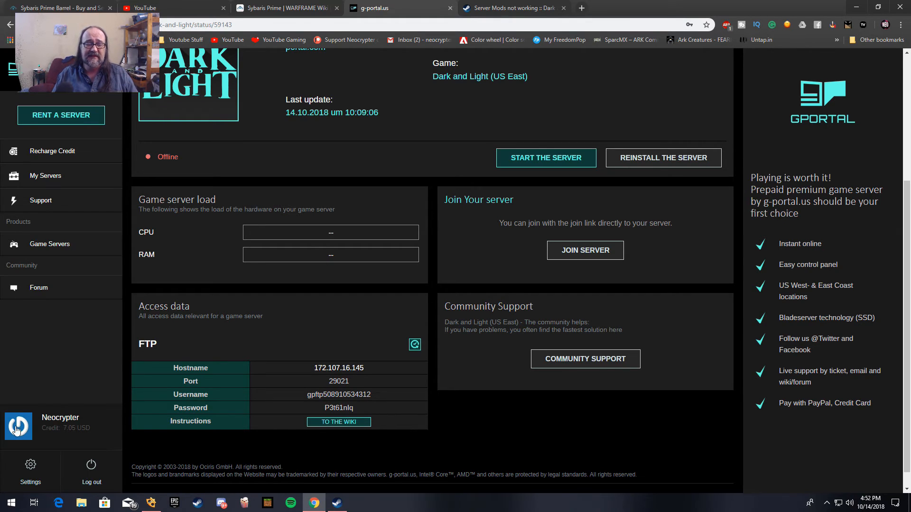
Launch FileZilla from Start search and dismiss the new-version update notice
click(10, 503)
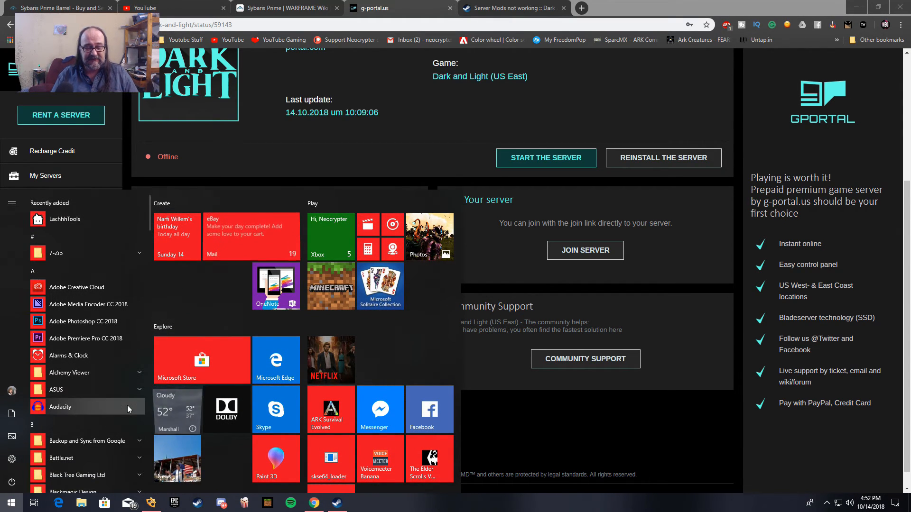
text(fi)
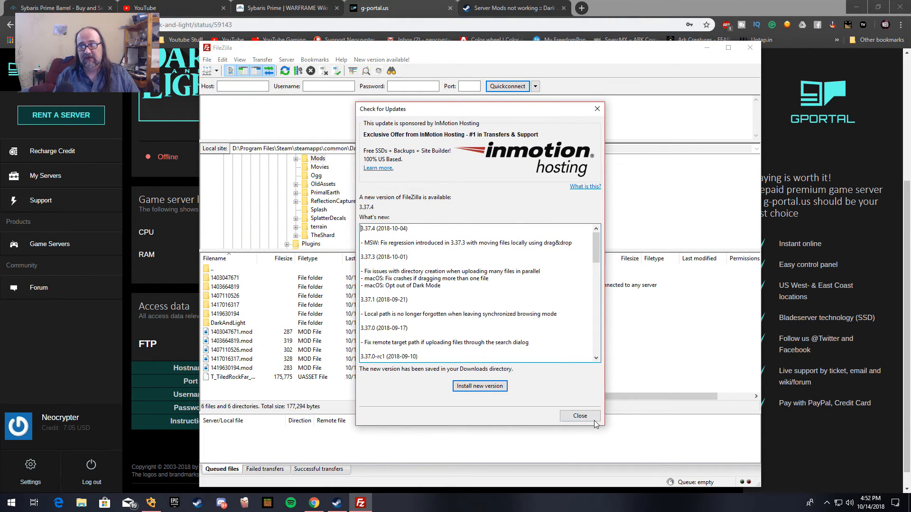
click(579, 417)
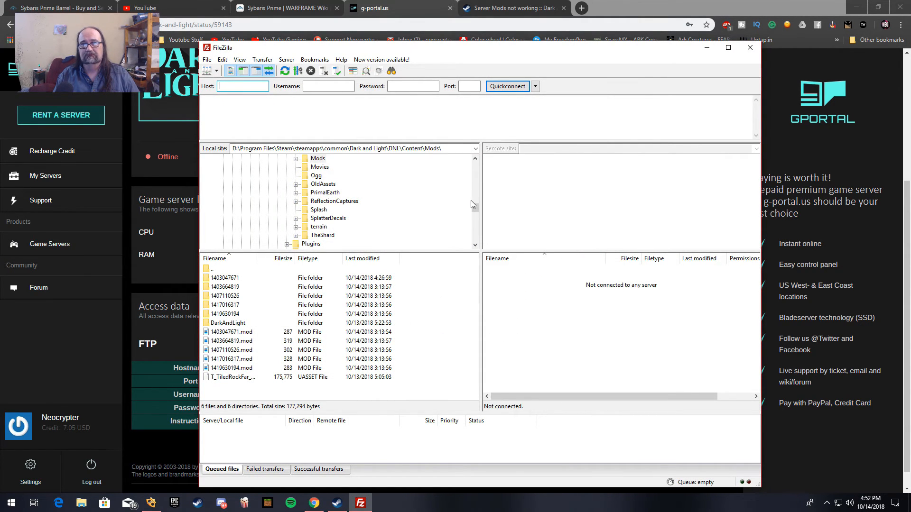
mouse_move(650, 155)
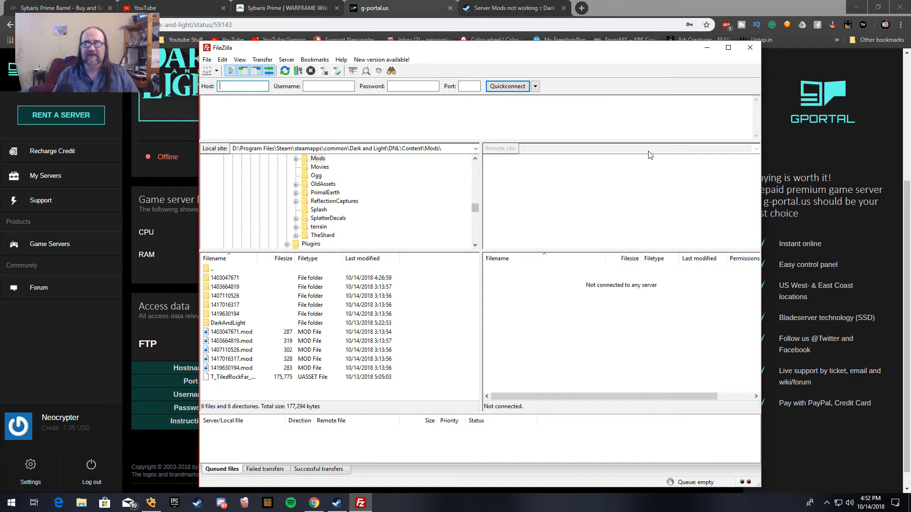
mouse_move(155, 116)
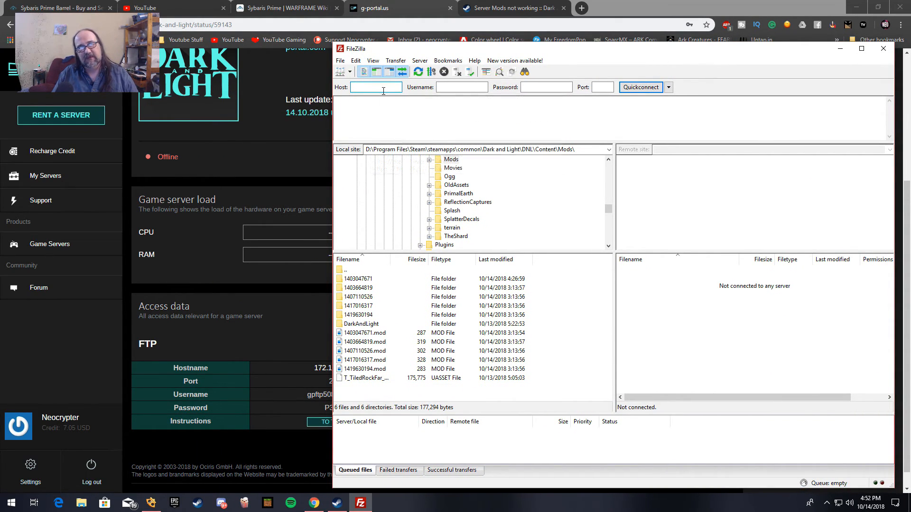
mouse_move(591, 70)
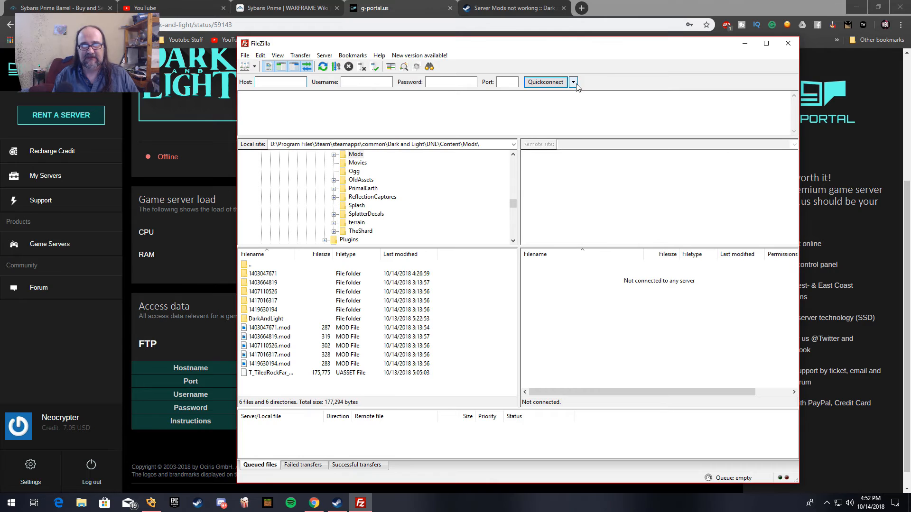
click(280, 81)
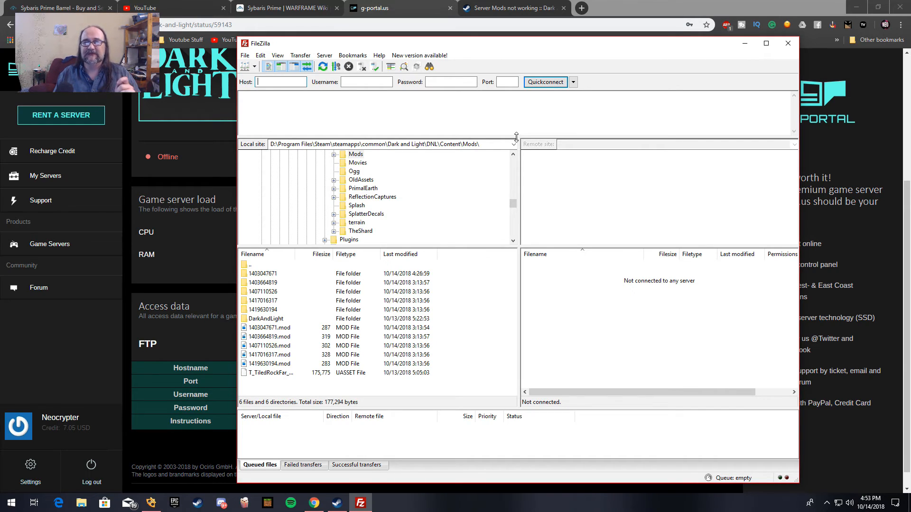
mouse_move(546, 165)
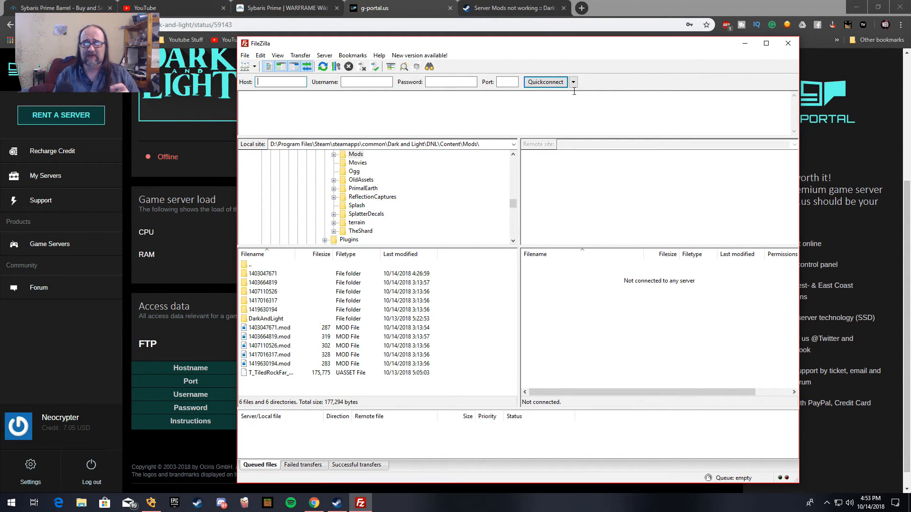
Connect to the saved G-Portal FTP server and select the local Content > Mods folder
click(544, 82)
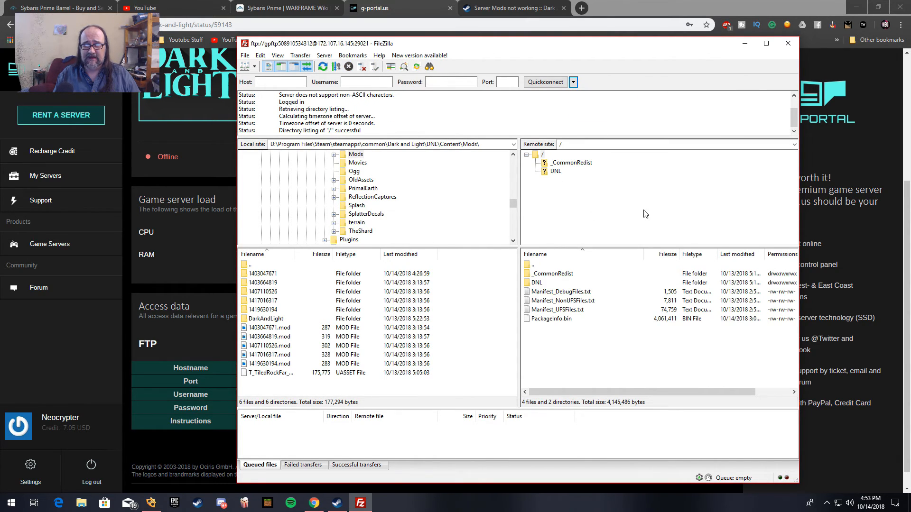
mouse_move(433, 272)
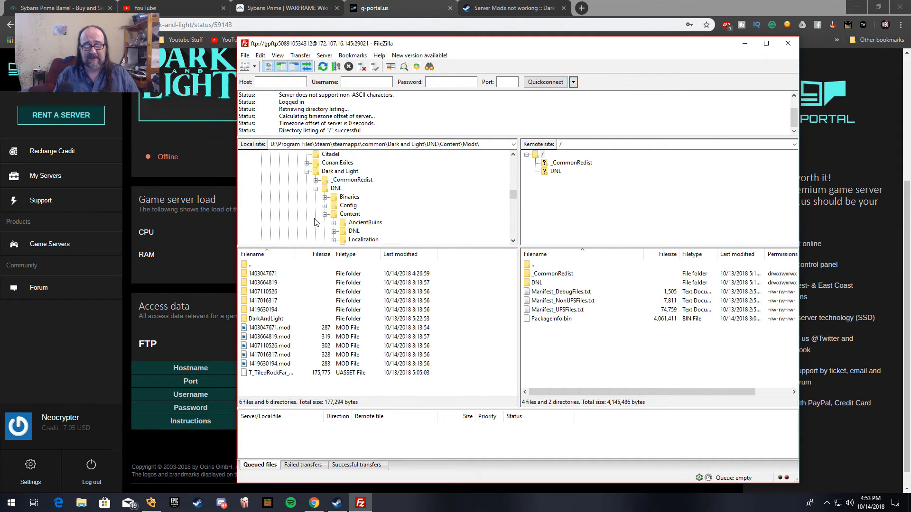
scroll(up, 3)
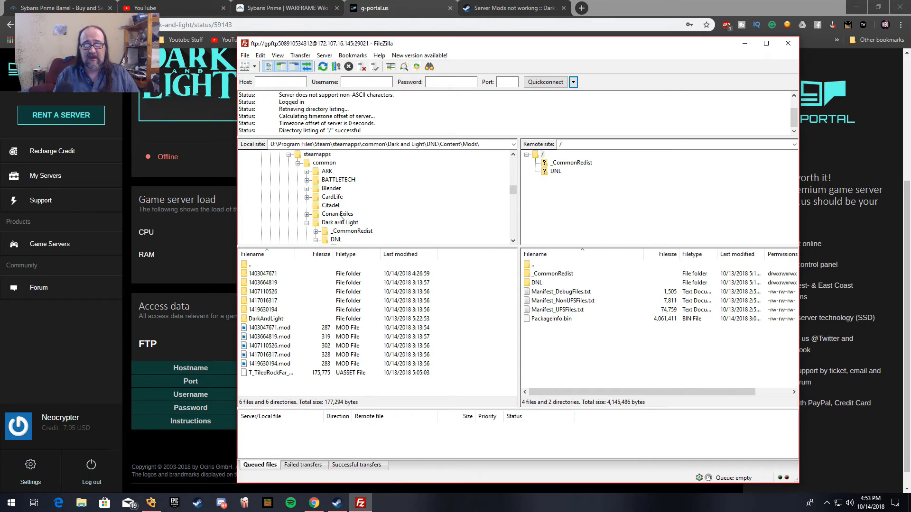
scroll(up, 3)
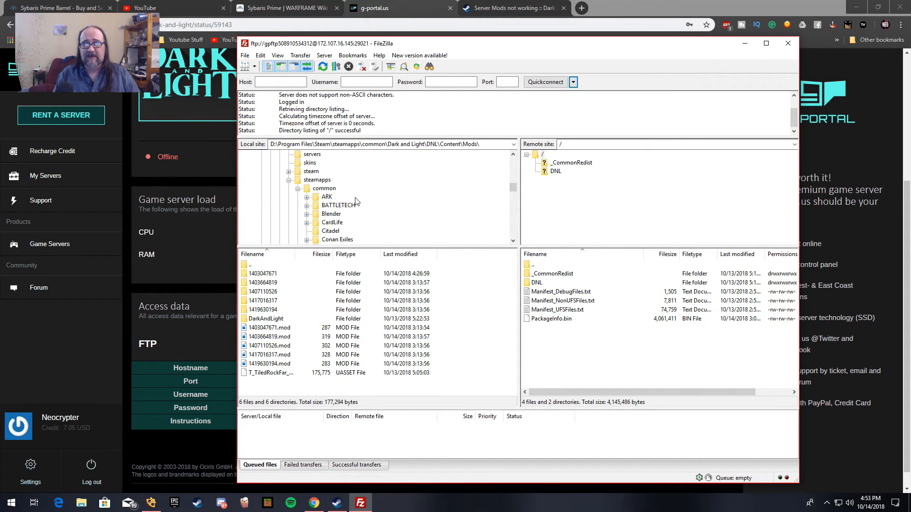
mouse_move(339, 191)
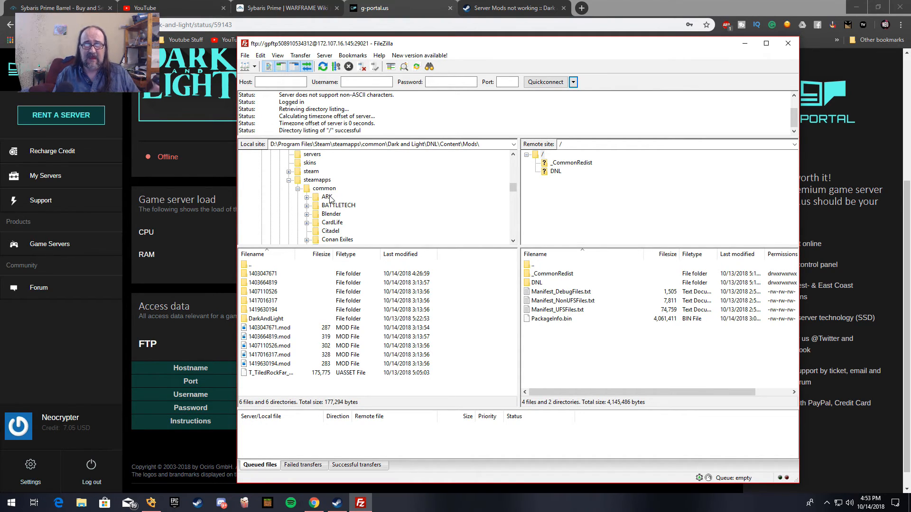
click(307, 196)
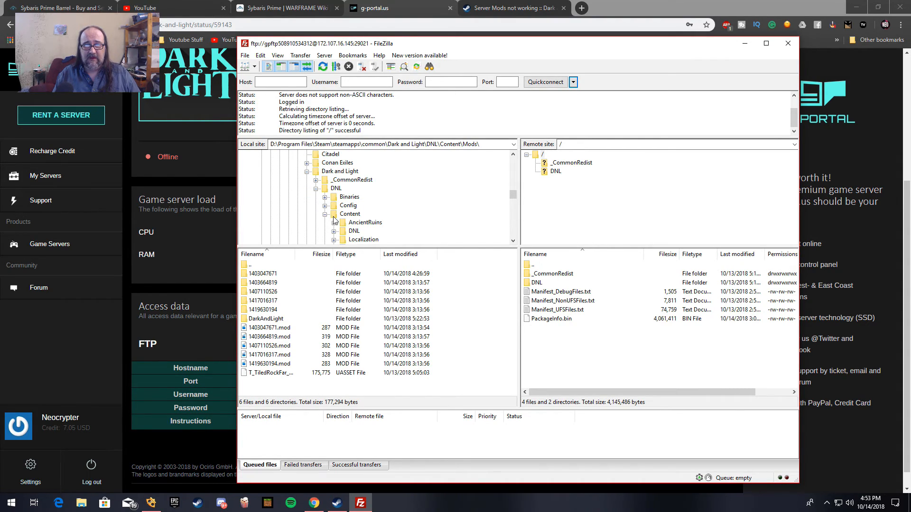
click(335, 214)
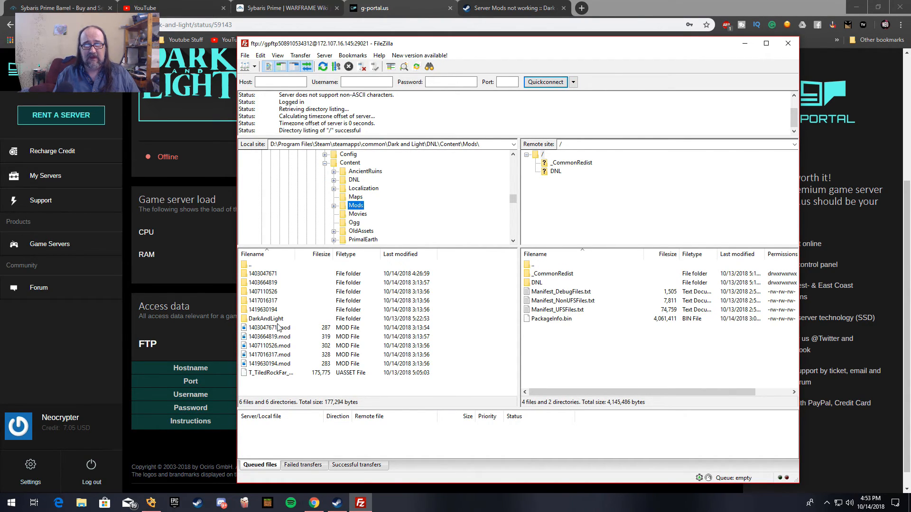
mouse_move(543, 176)
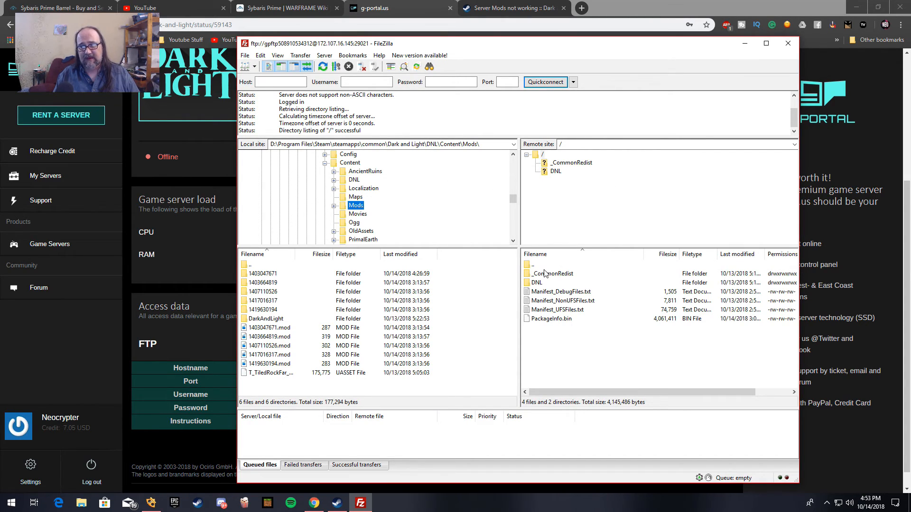
Browse the remote side into DNL > Content > Mods on the server
click(537, 282)
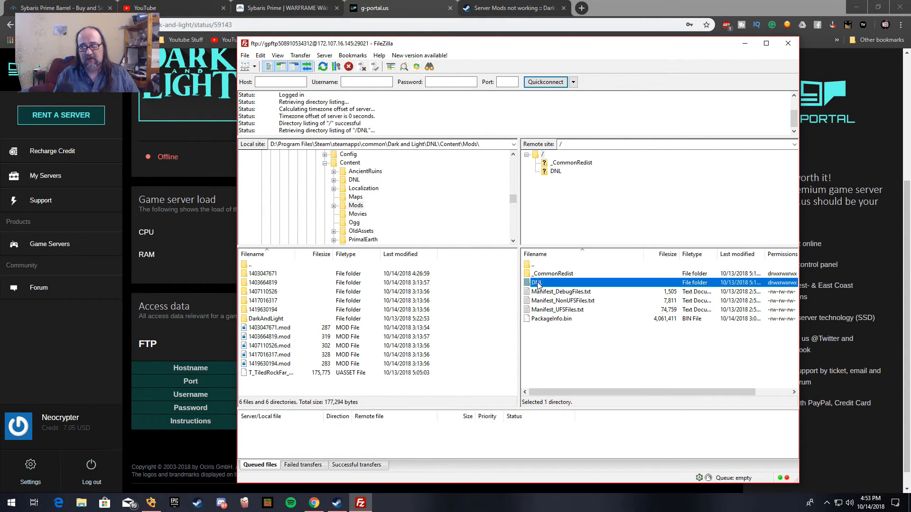
double_click(536, 283)
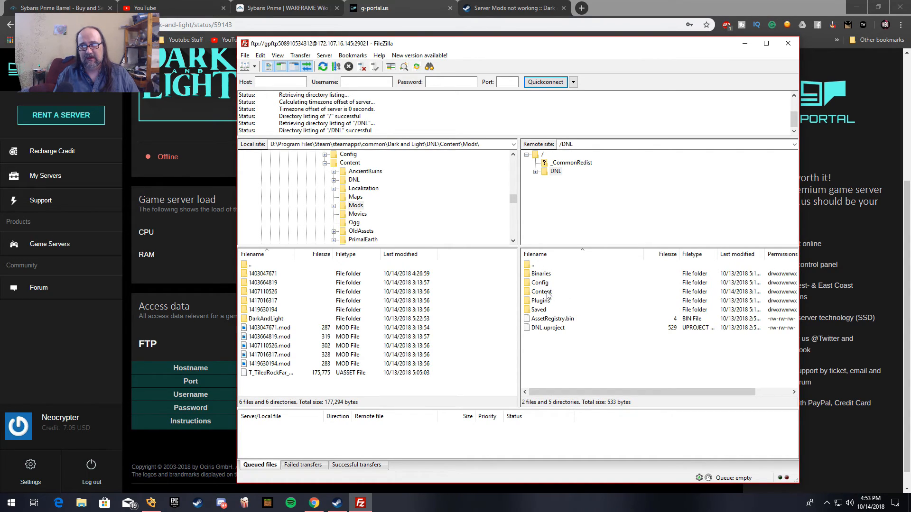
double_click(541, 291)
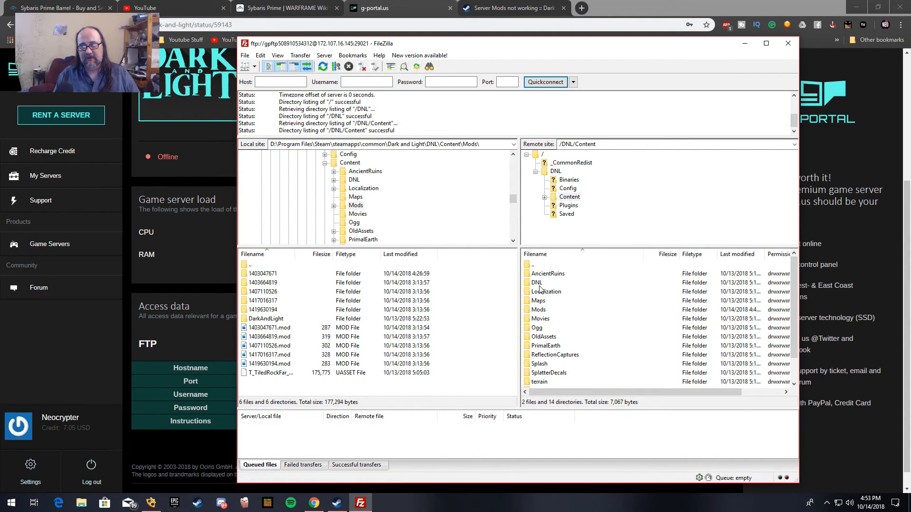
double_click(538, 310)
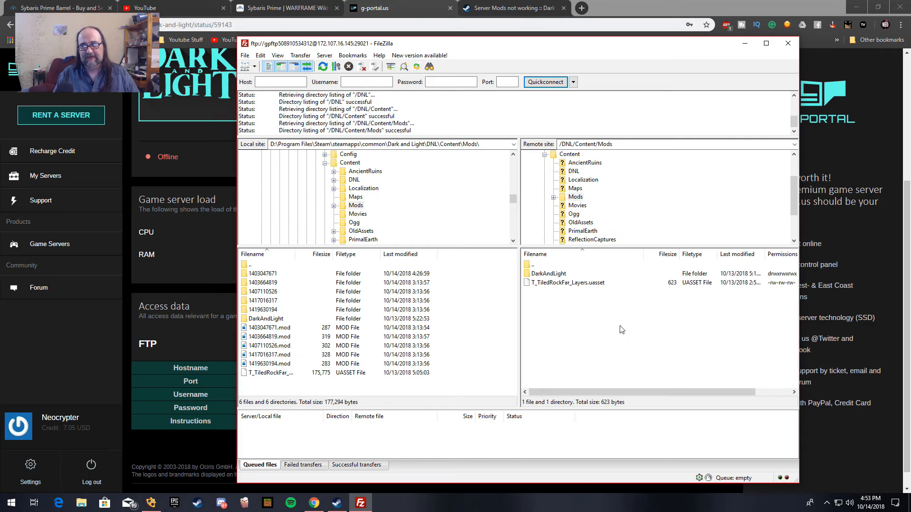
mouse_move(585, 297)
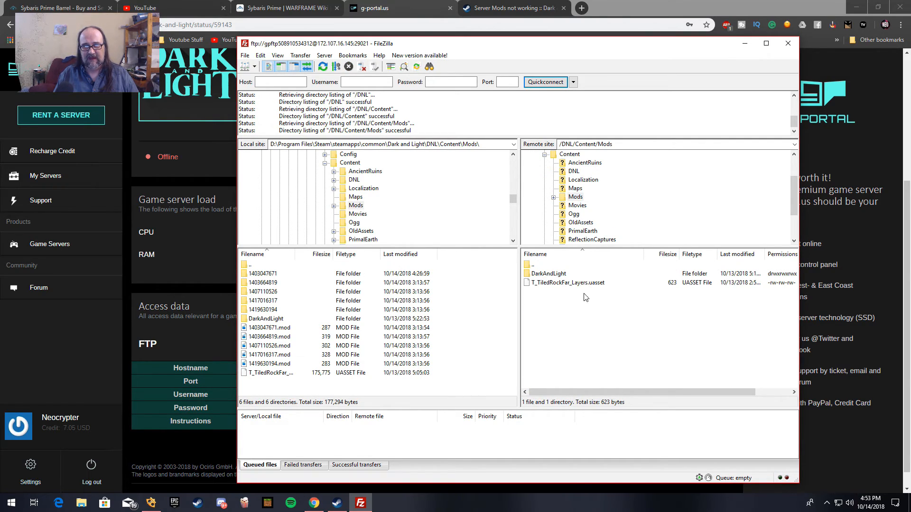
mouse_move(571, 298)
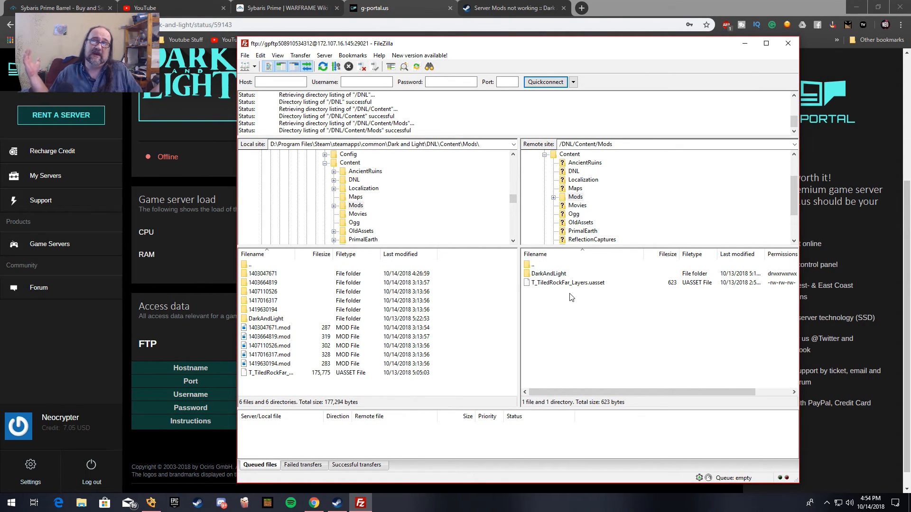
mouse_move(326, 303)
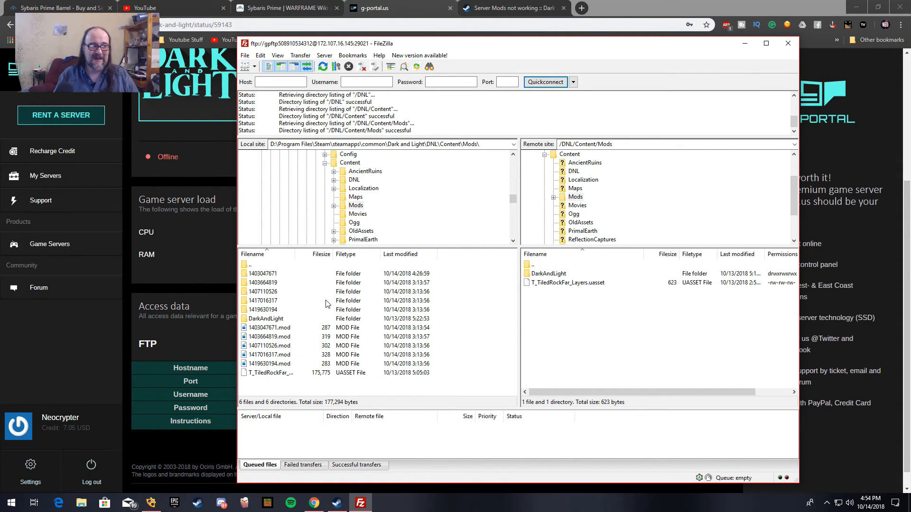
click(273, 274)
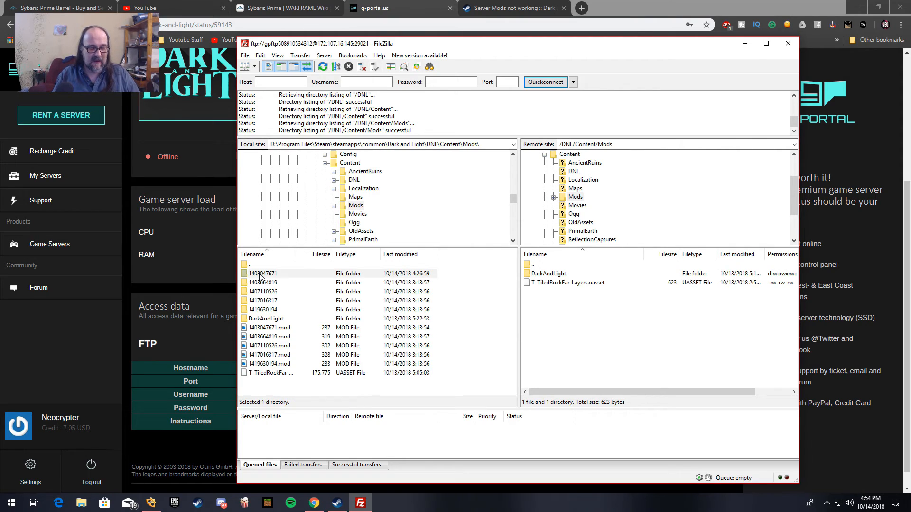
click(262, 274)
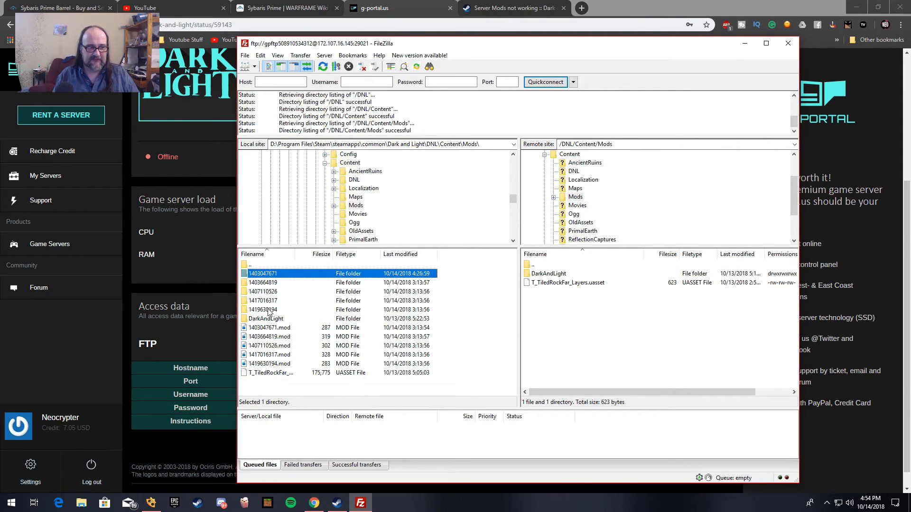
click(262, 309)
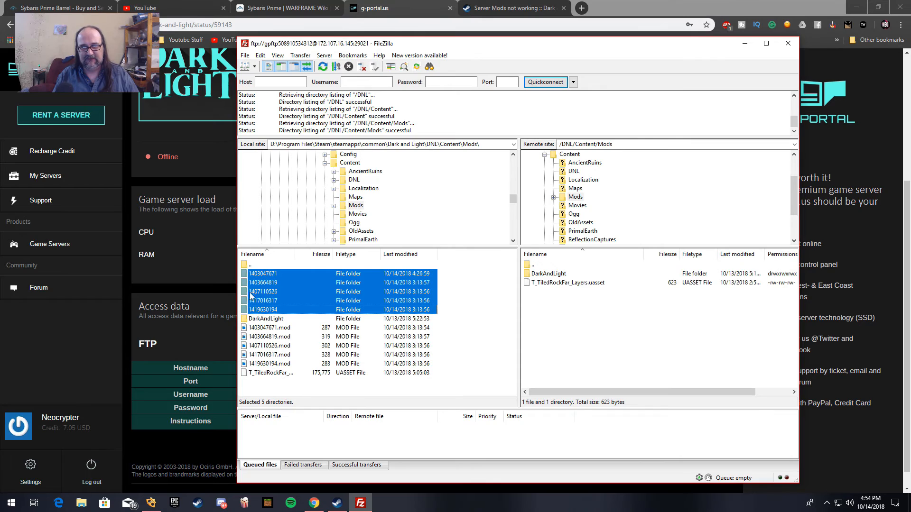
mouse_move(270, 272)
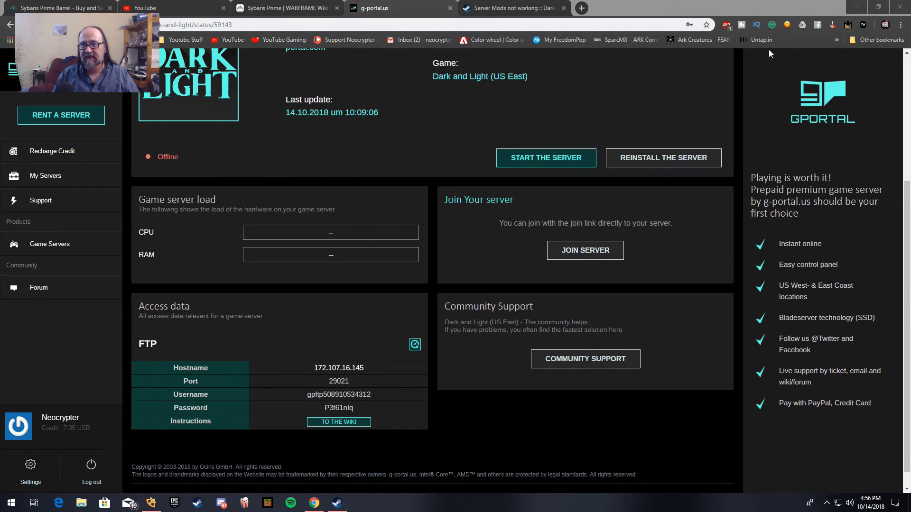
mouse_move(405, 342)
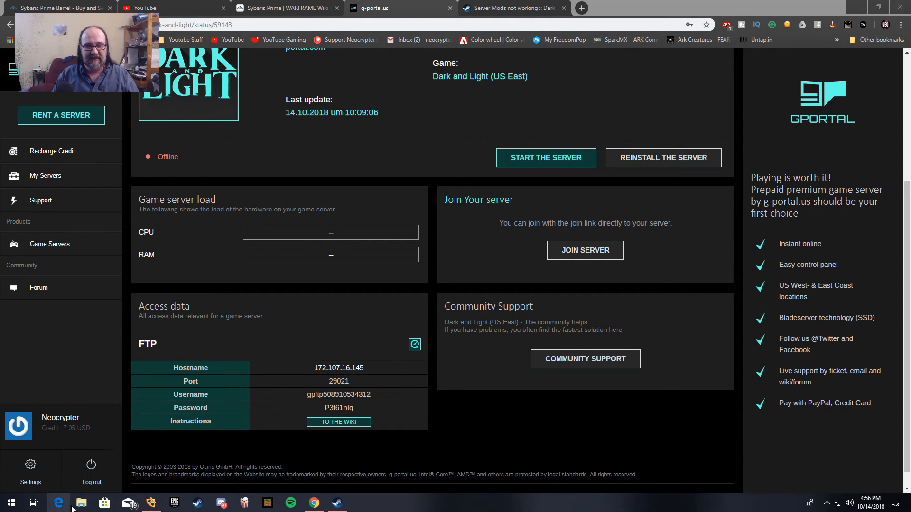
Browse File Explorer to D:\Program Files\Steam\steamapps, backing out of userdata
click(81, 503)
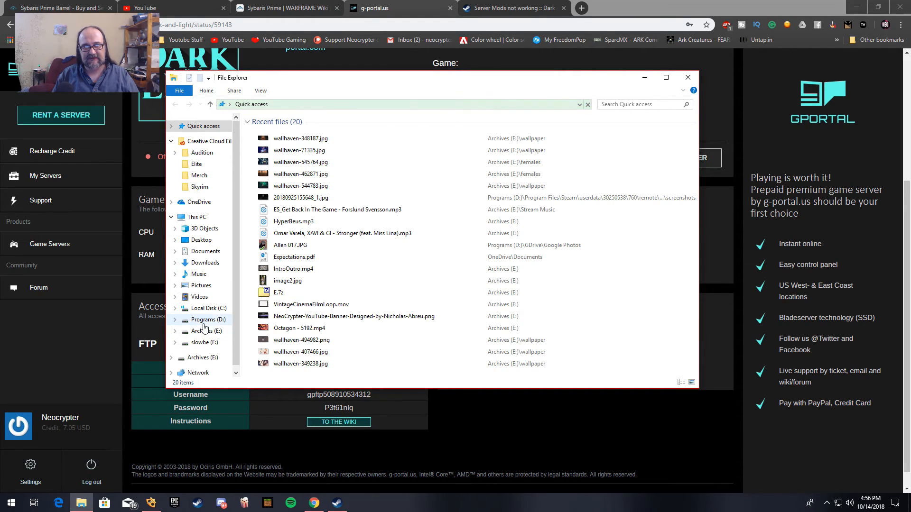
click(211, 320)
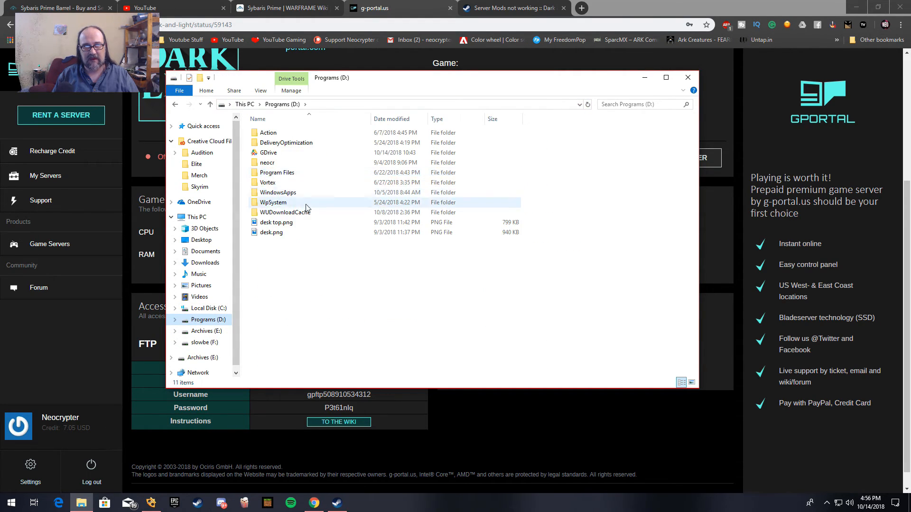
double_click(277, 172)
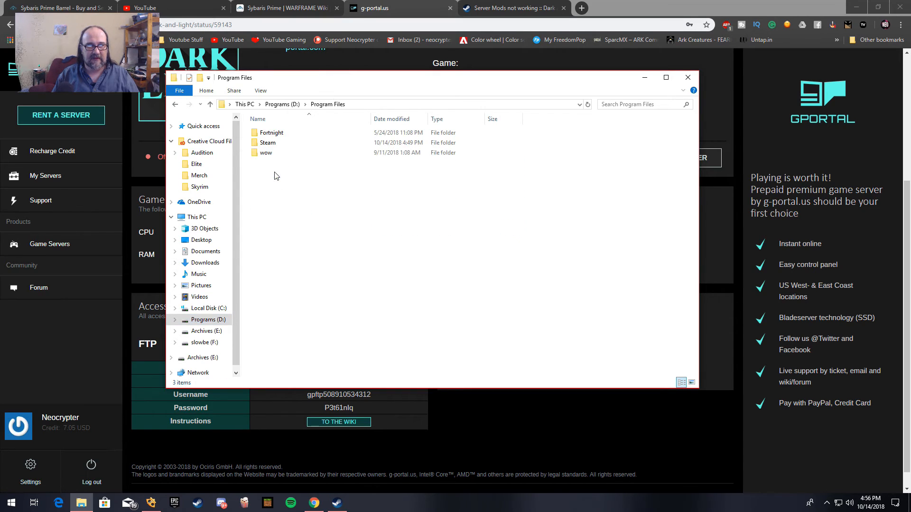
double_click(269, 143)
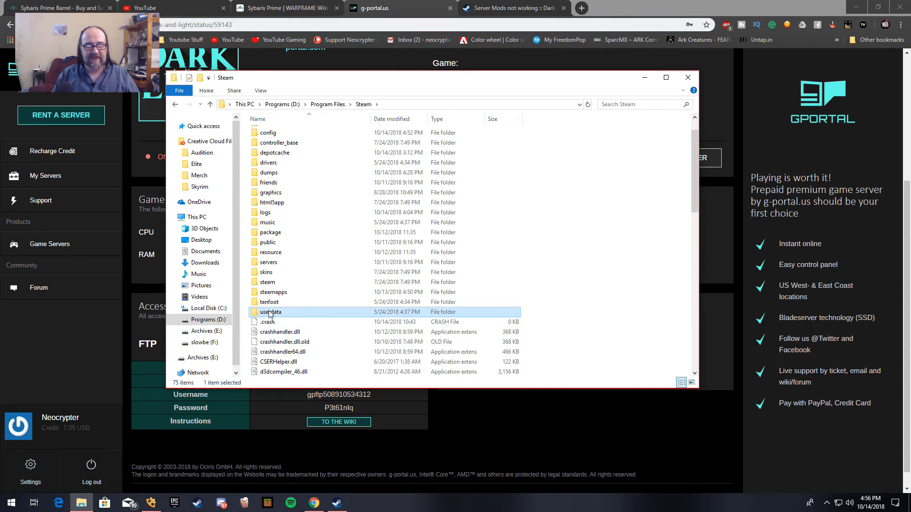
double_click(270, 312)
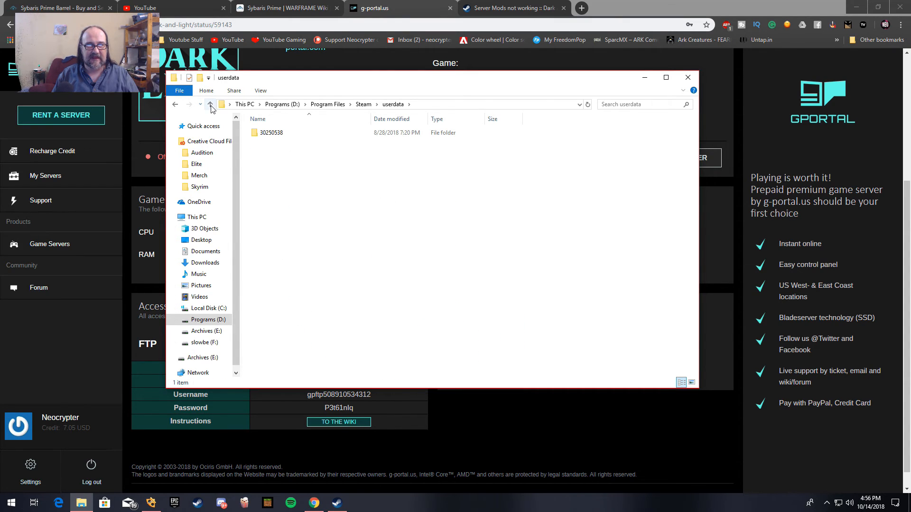
click(211, 103)
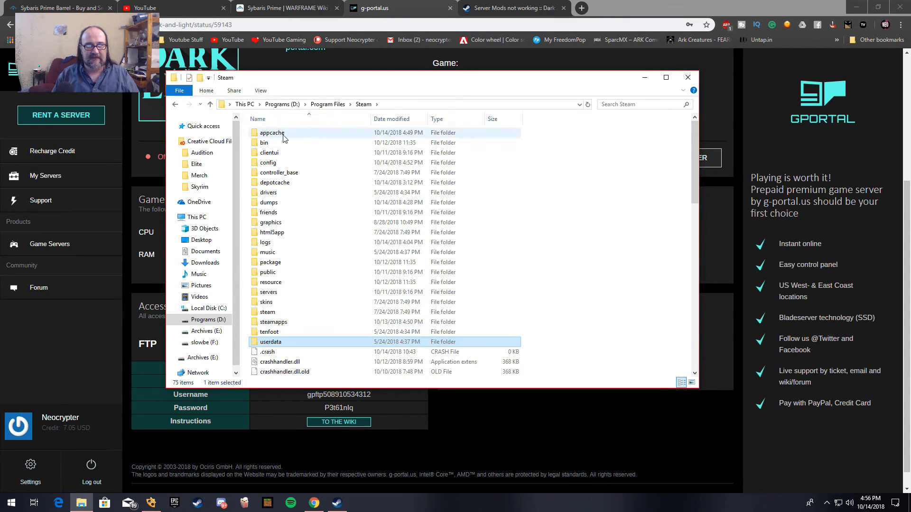
click(274, 322)
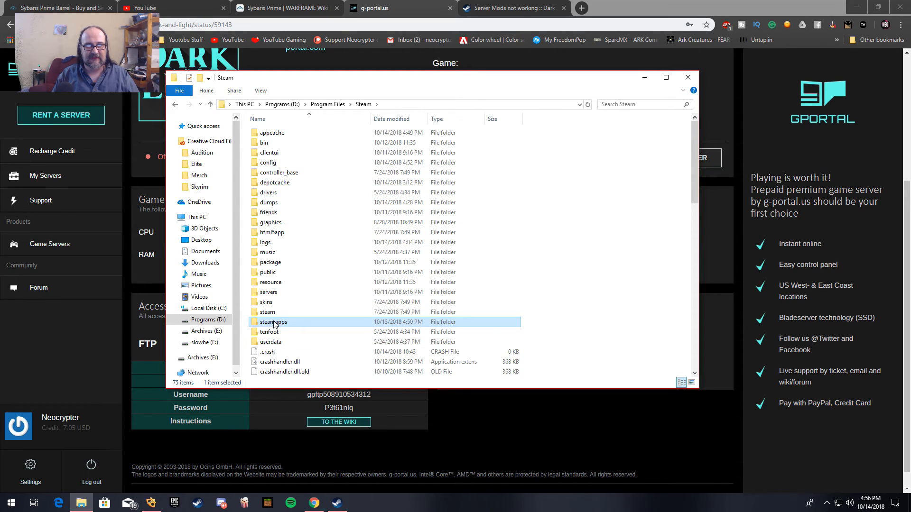
double_click(274, 321)
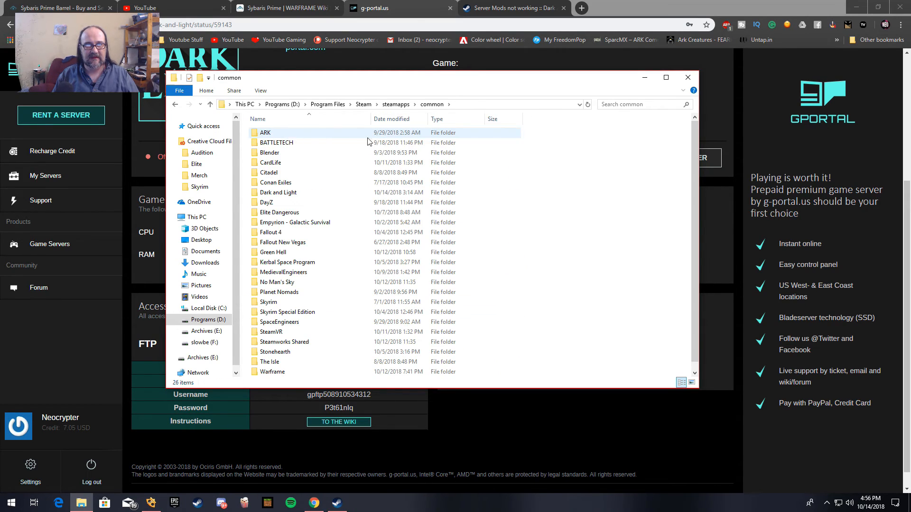
Continue into common\Dark and Light\DNL\Saved\Config\WindowsNoEditor and select GameUserSettings.ini
click(266, 202)
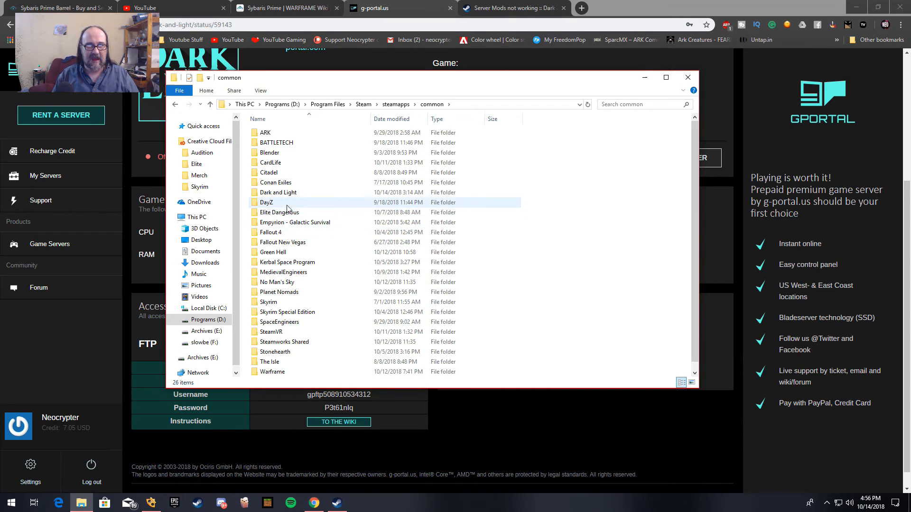
double_click(277, 193)
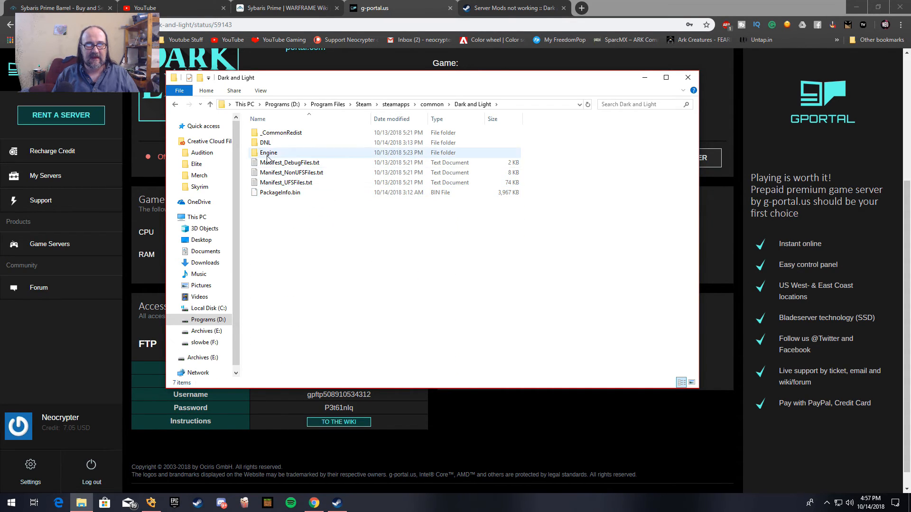
double_click(264, 143)
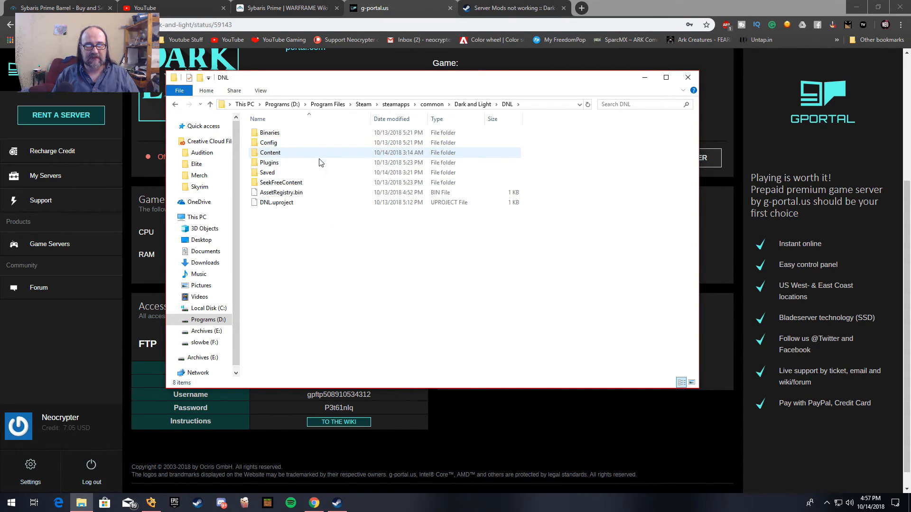
click(267, 173)
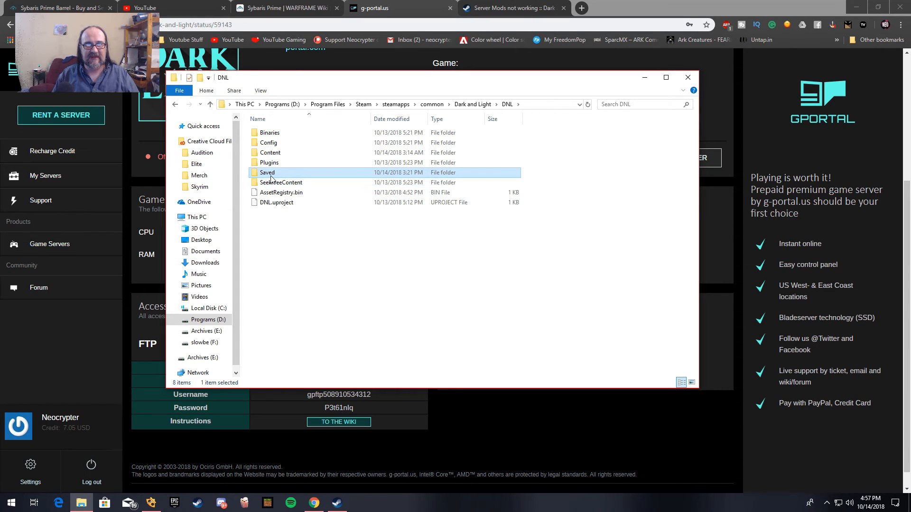
double_click(267, 173)
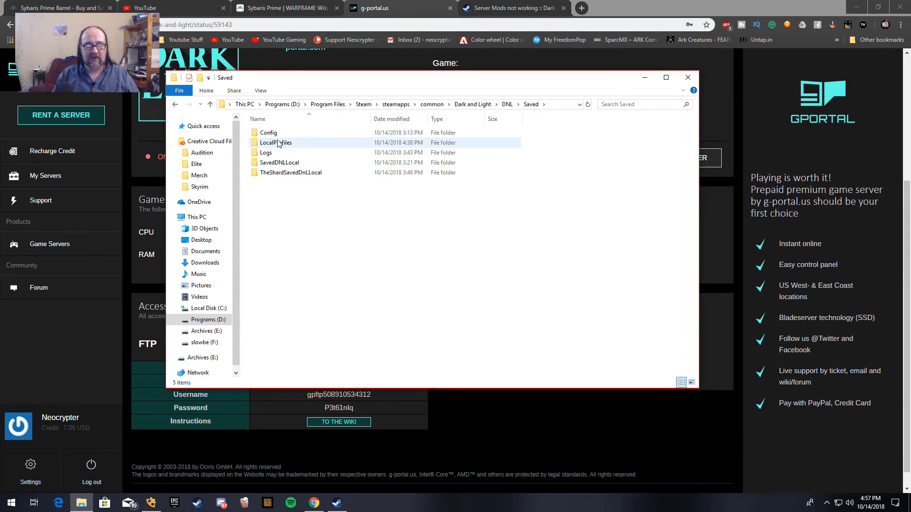
double_click(269, 132)
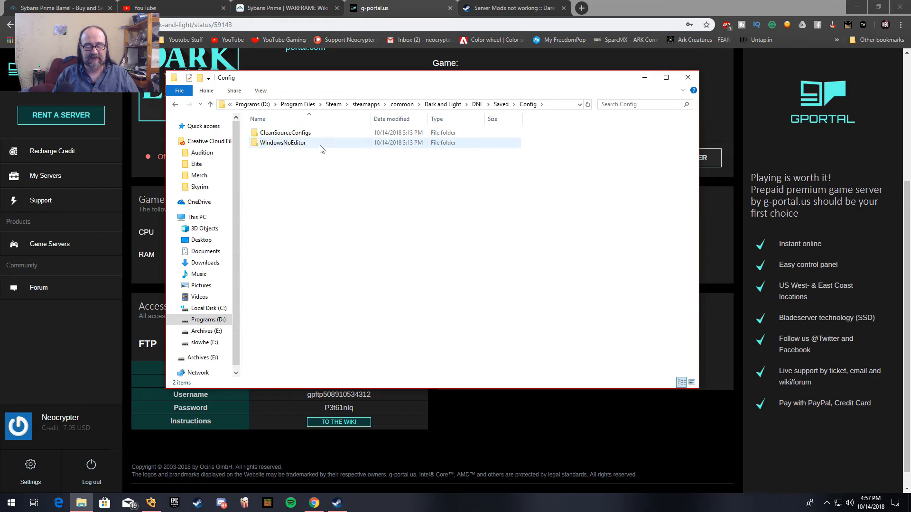
mouse_move(281, 143)
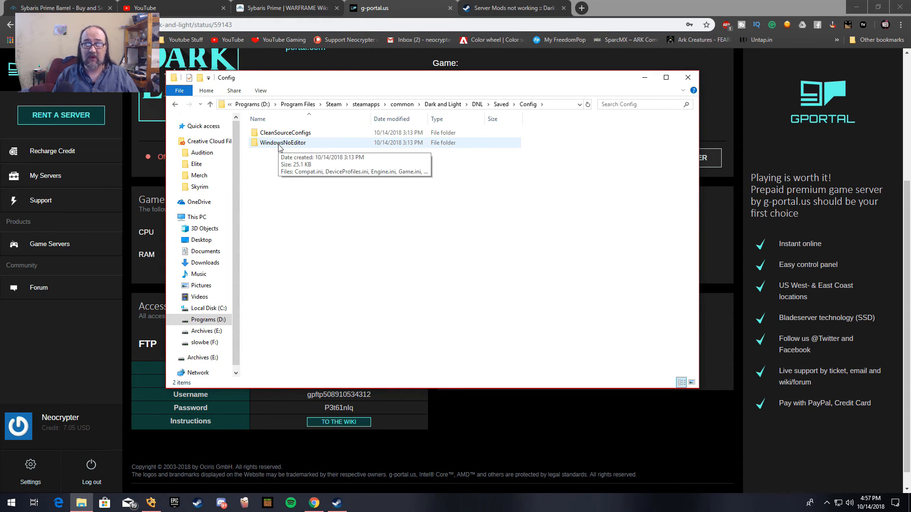
double_click(282, 142)
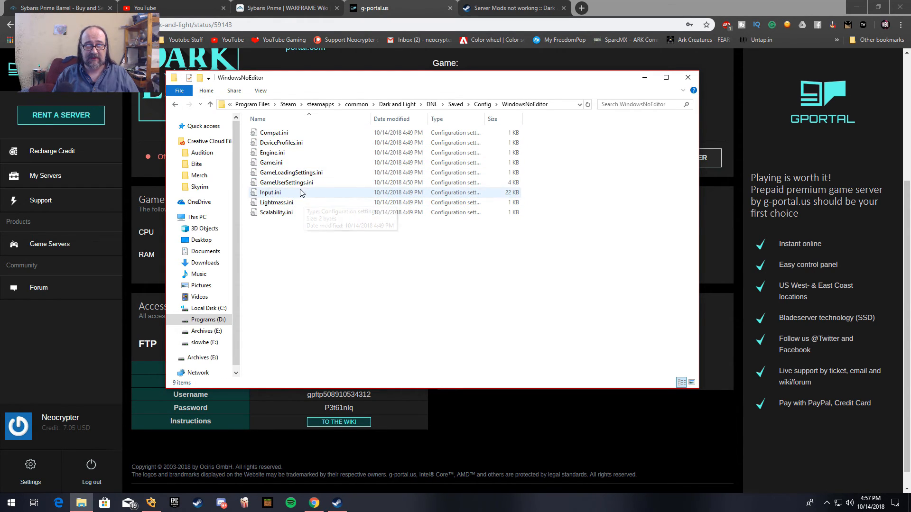
click(286, 182)
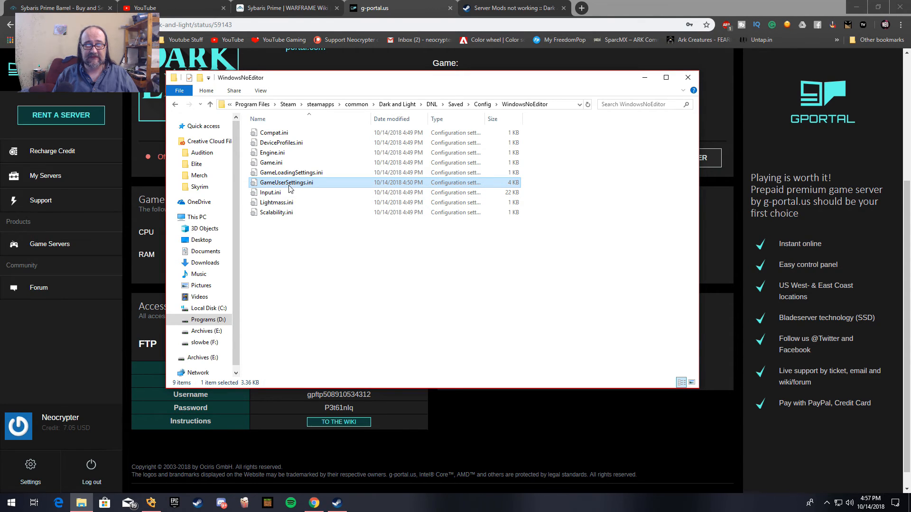
In Notepad, find the ActiveMods line in GameUserSettings.ini and copy the whole line
double_click(285, 182)
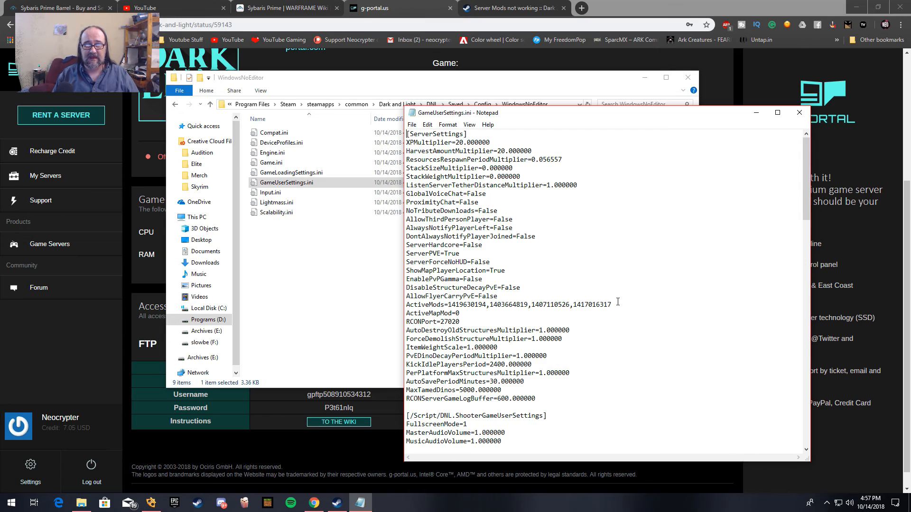
mouse_move(541, 210)
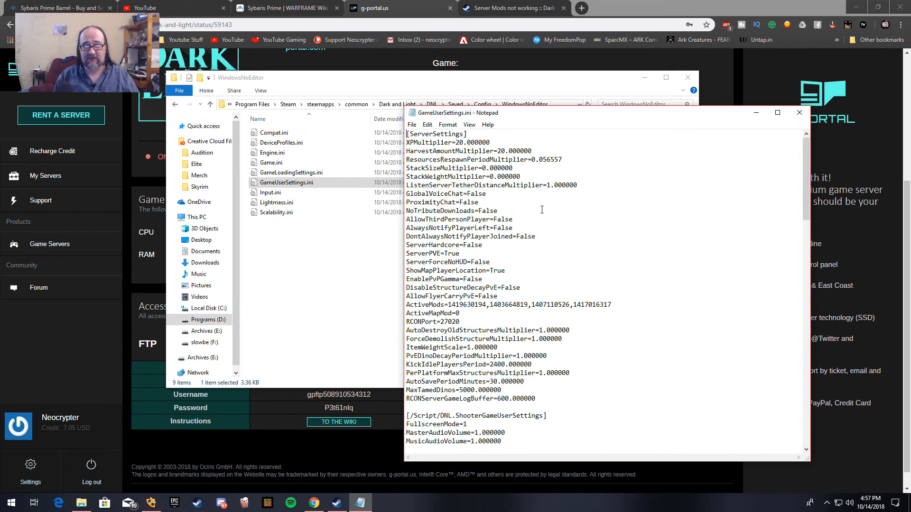
key(ctrl+f)
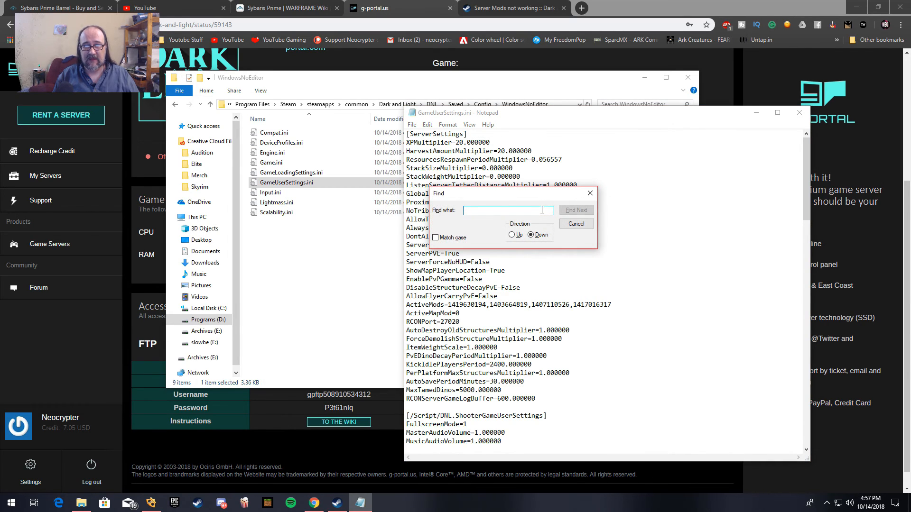
text(ActiveMods)
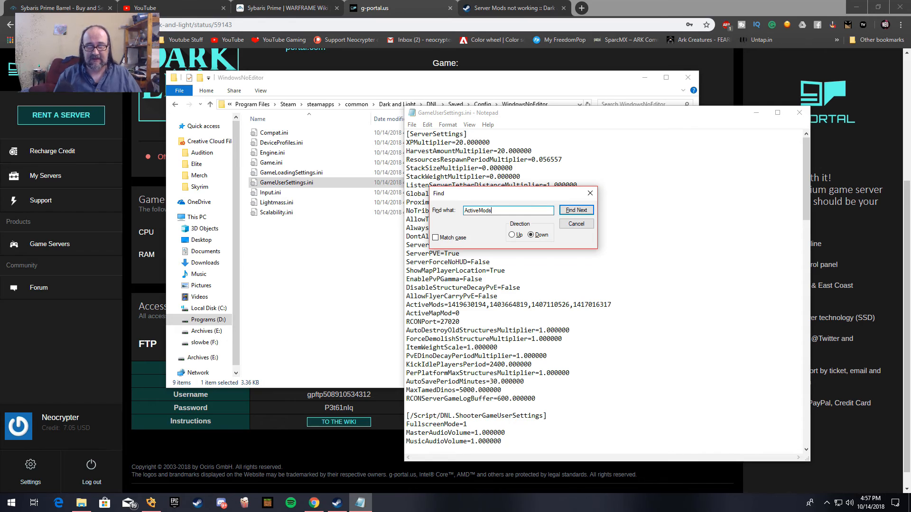
click(575, 210)
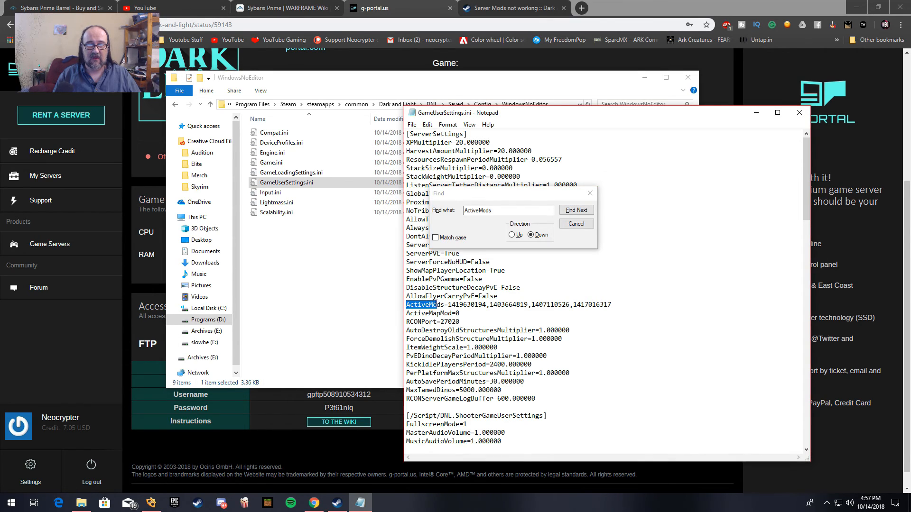
click(576, 209)
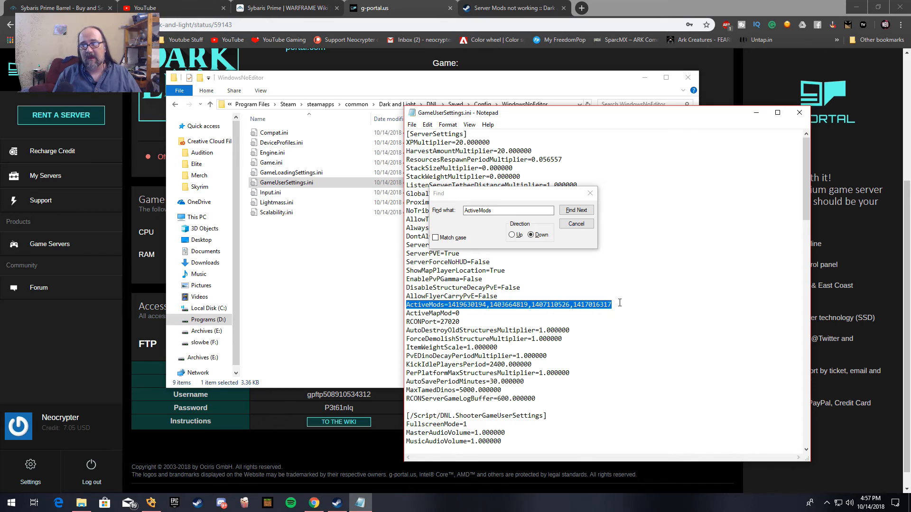
mouse_move(818, 305)
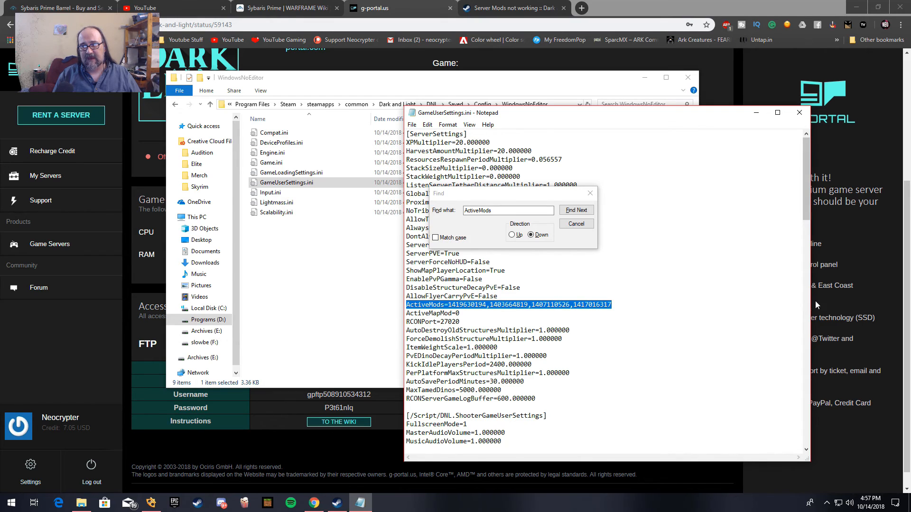
mouse_move(668, 297)
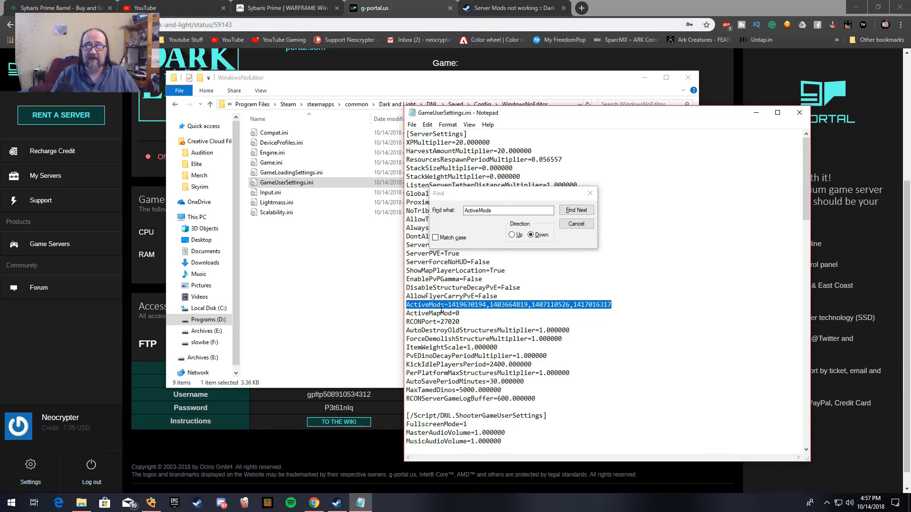
right_click(477, 305)
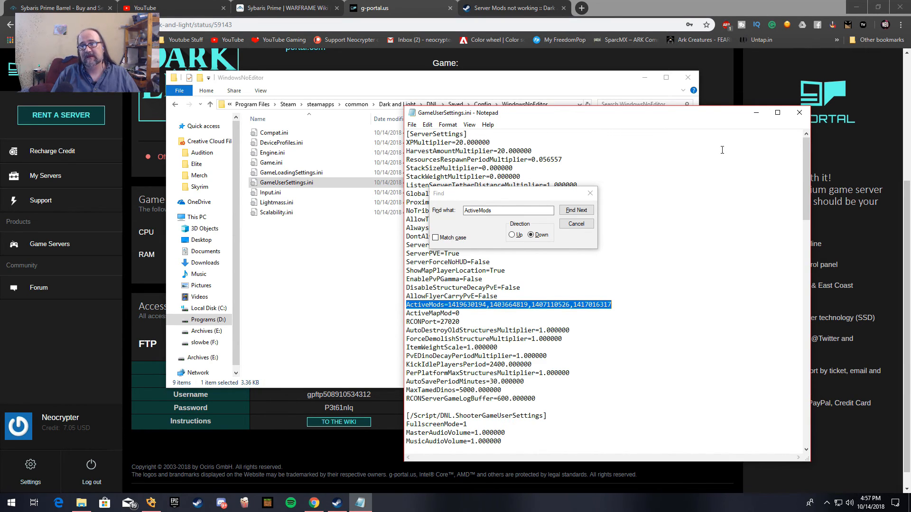
click(575, 223)
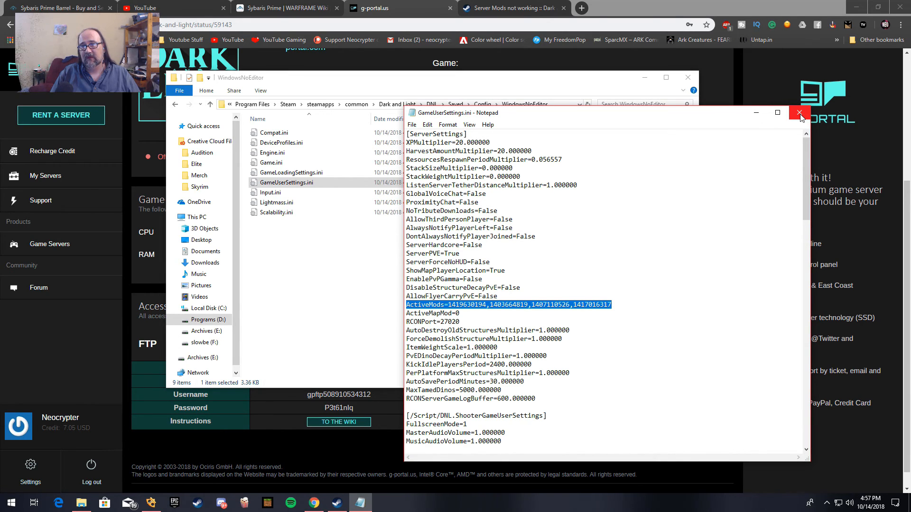
In G-Portal's Configuration Files, load the server's GameUserSettings.ini for editing
click(799, 113)
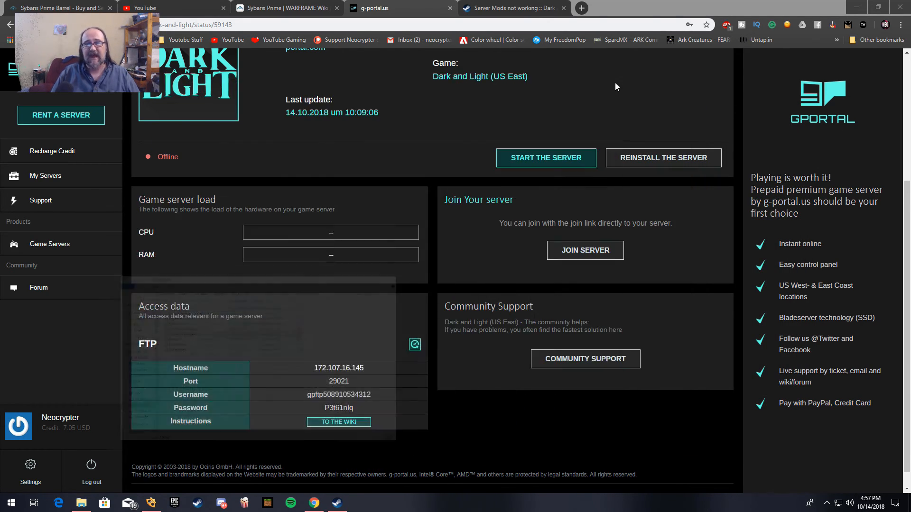
scroll(up, 3)
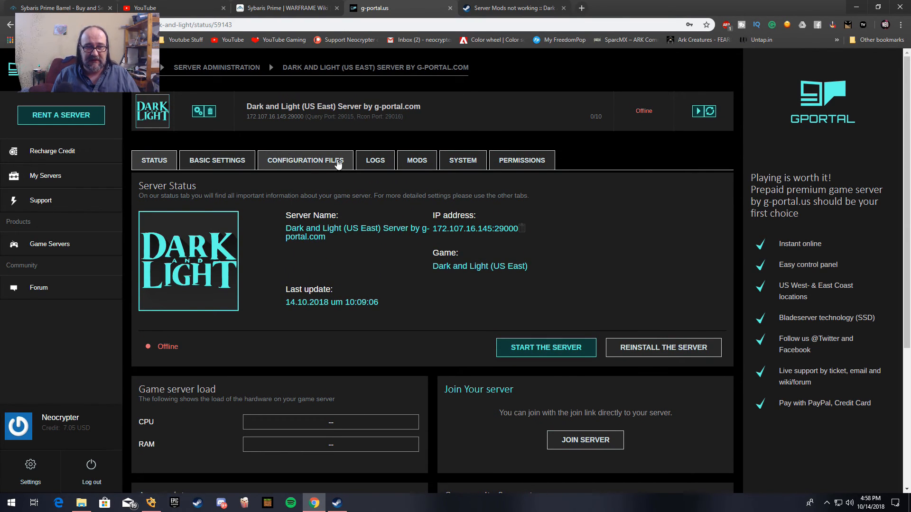
click(305, 161)
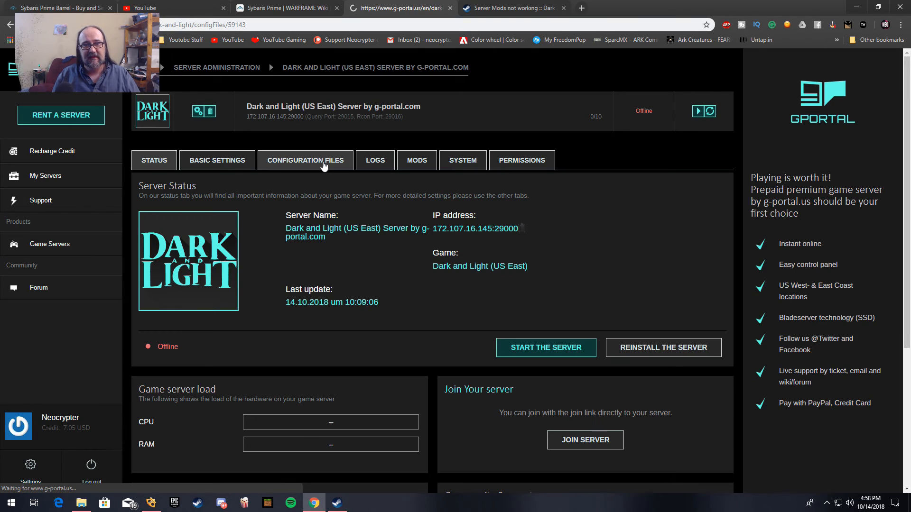
click(305, 161)
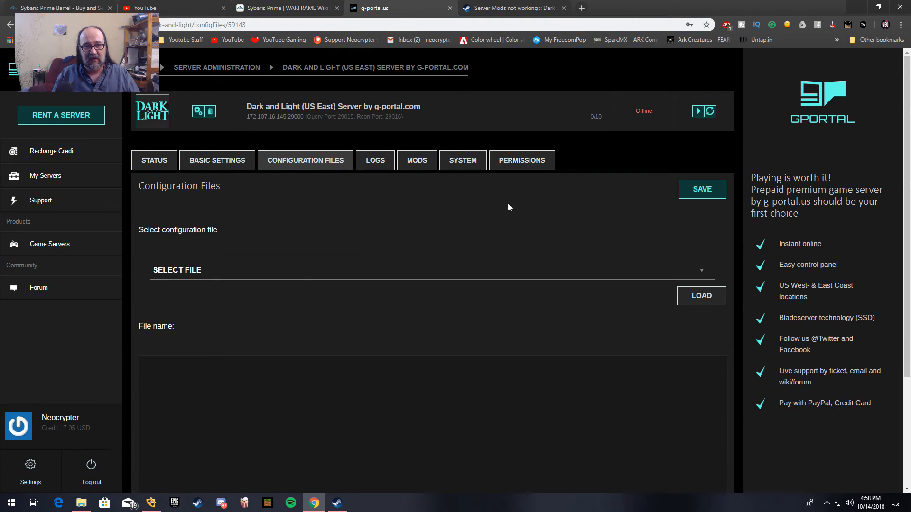
mouse_move(523, 279)
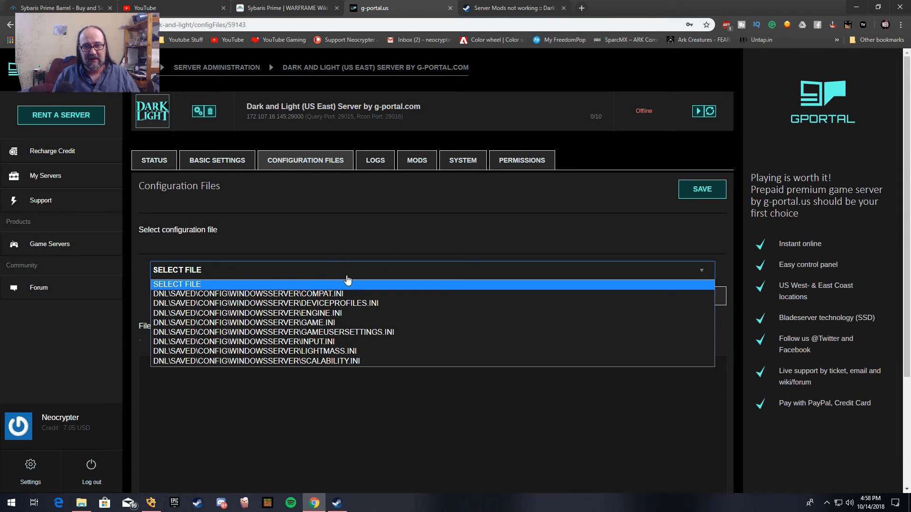
click(272, 331)
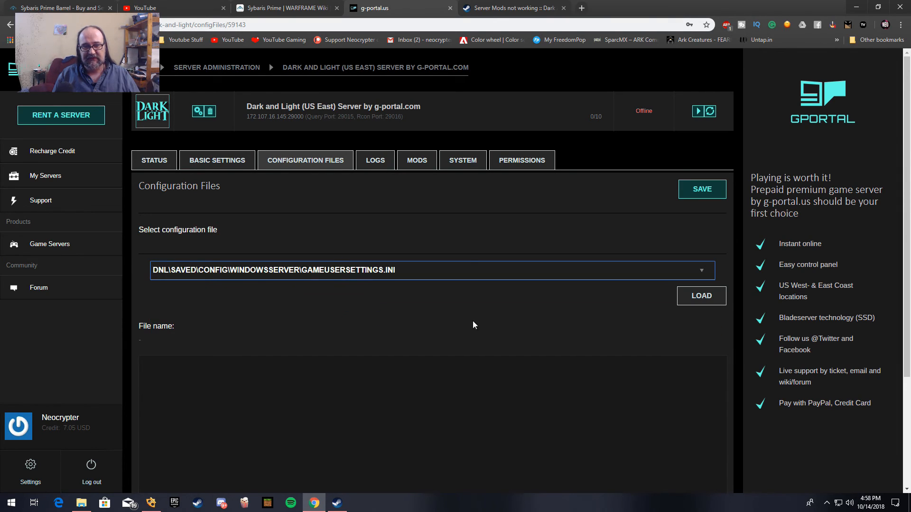
click(701, 295)
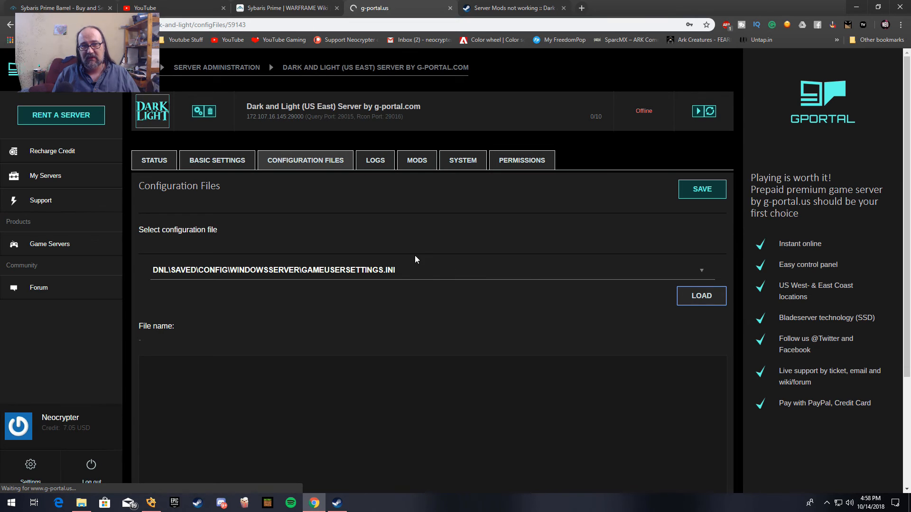
click(701, 295)
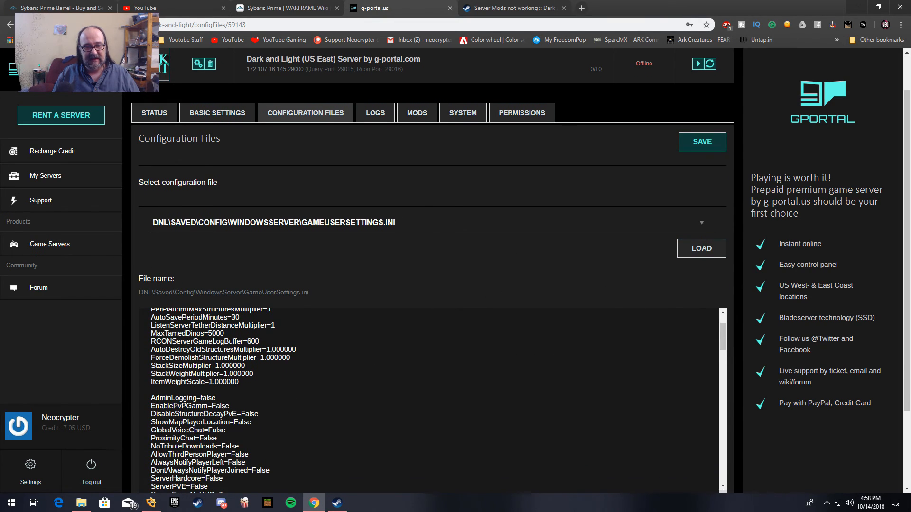
Save GameUserSettings.ini with the pasted ActiveMods line and start the server
scroll(up, 3)
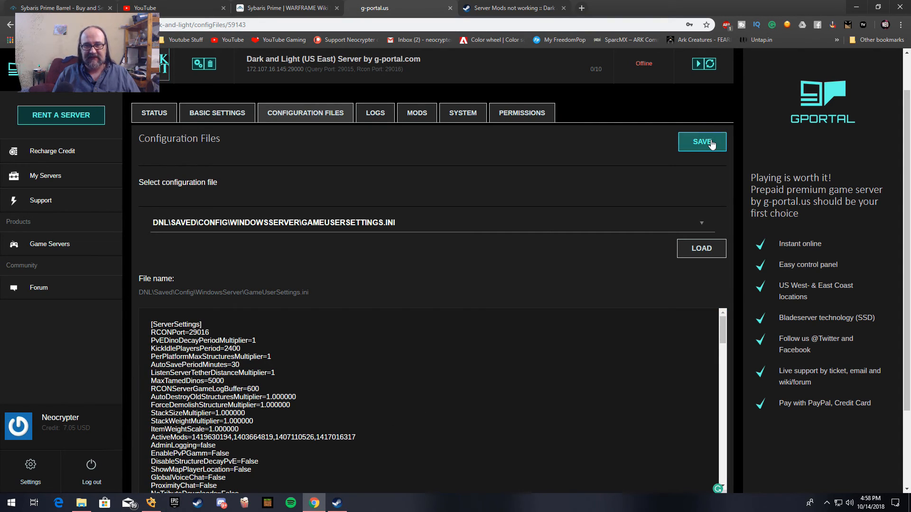
click(702, 141)
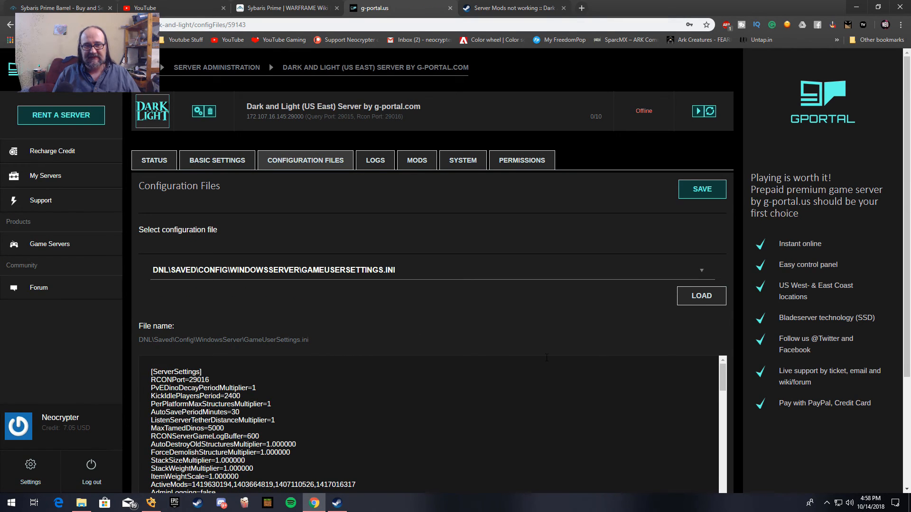
mouse_move(696, 111)
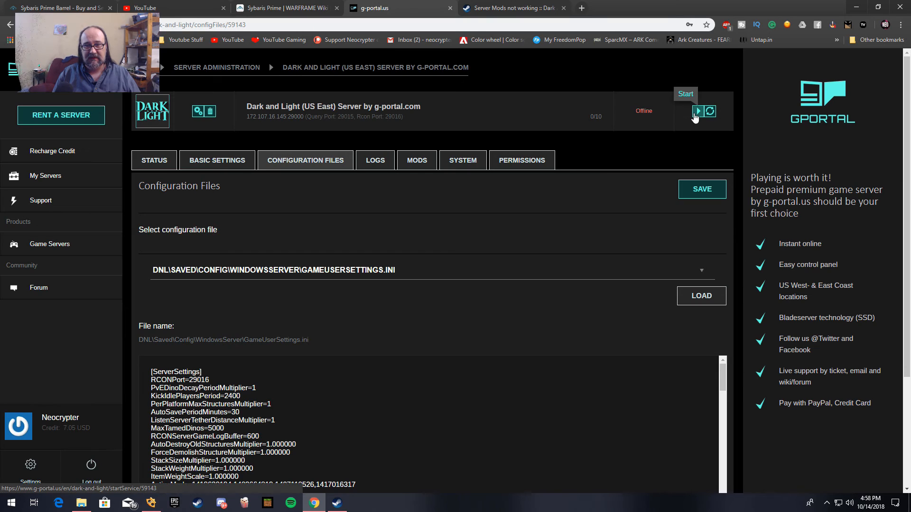
click(698, 112)
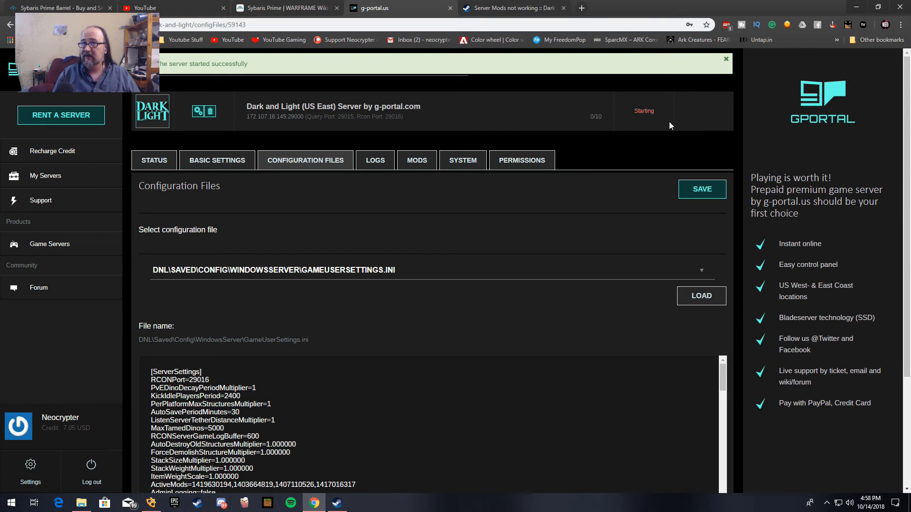
mouse_move(622, 140)
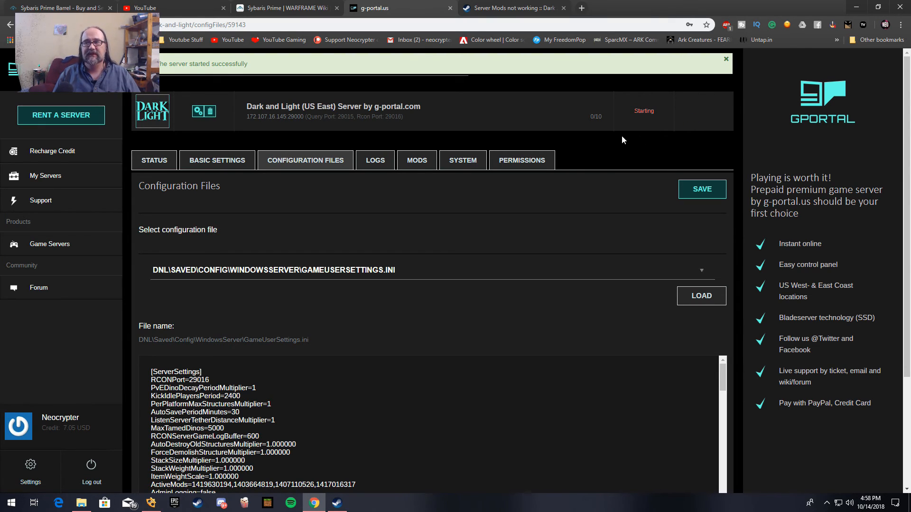
click(726, 59)
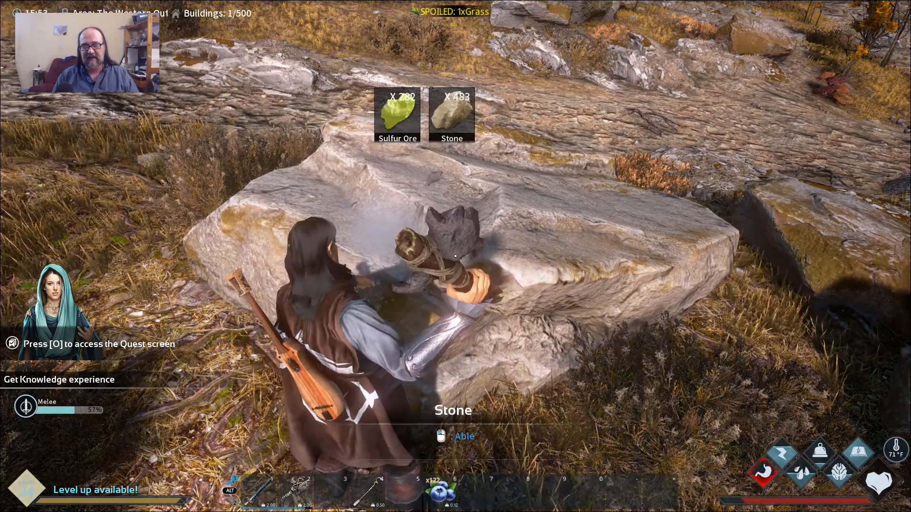
Open the inventory to check the stone and sulfur ore stack sizes
key(i)
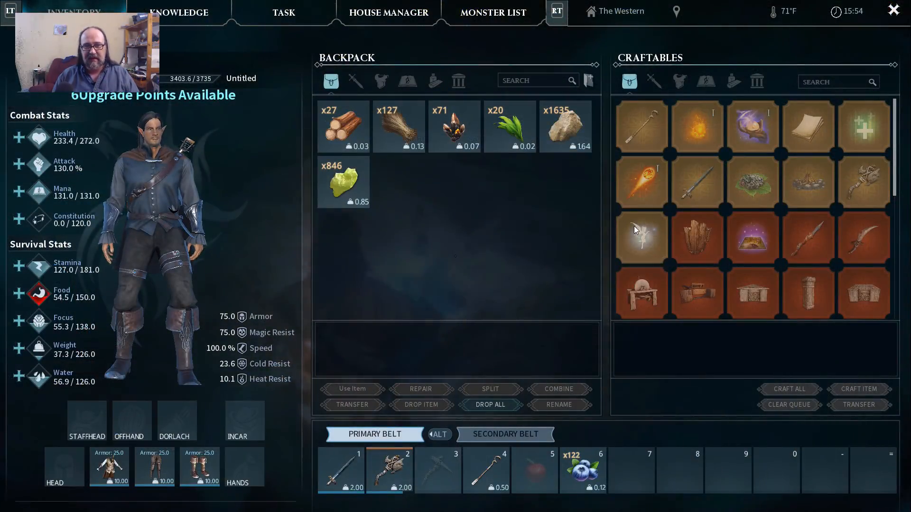
mouse_move(564, 126)
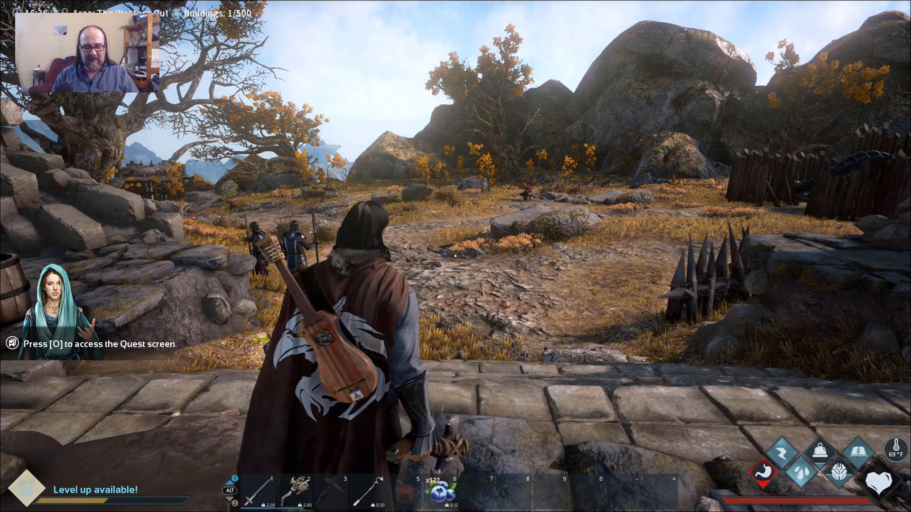
Check the System Menu confirms RNStacks 100k Stacks running on TheShard, then return to the inventory
key(i)
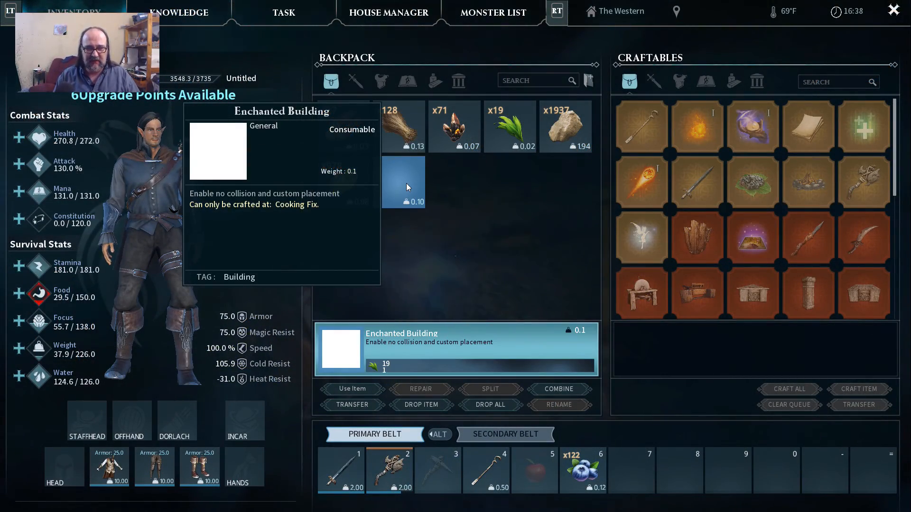
click(350, 388)
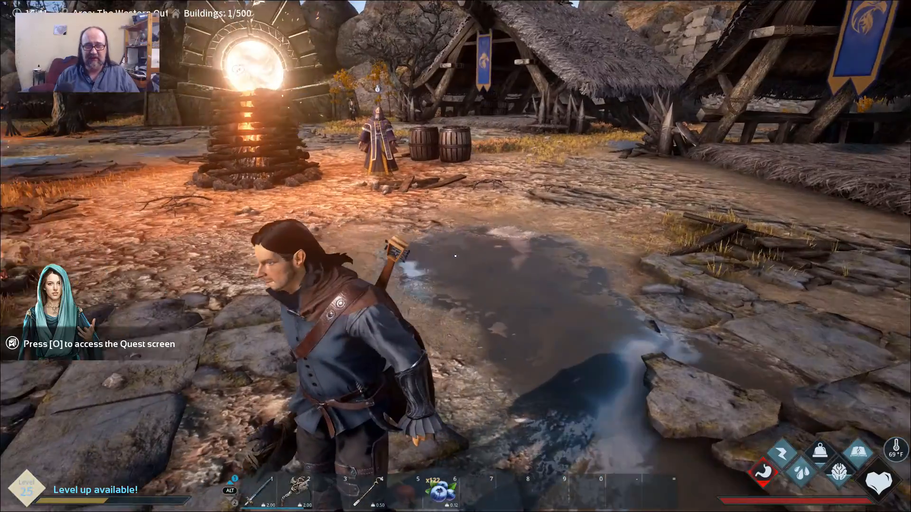
key(Escape)
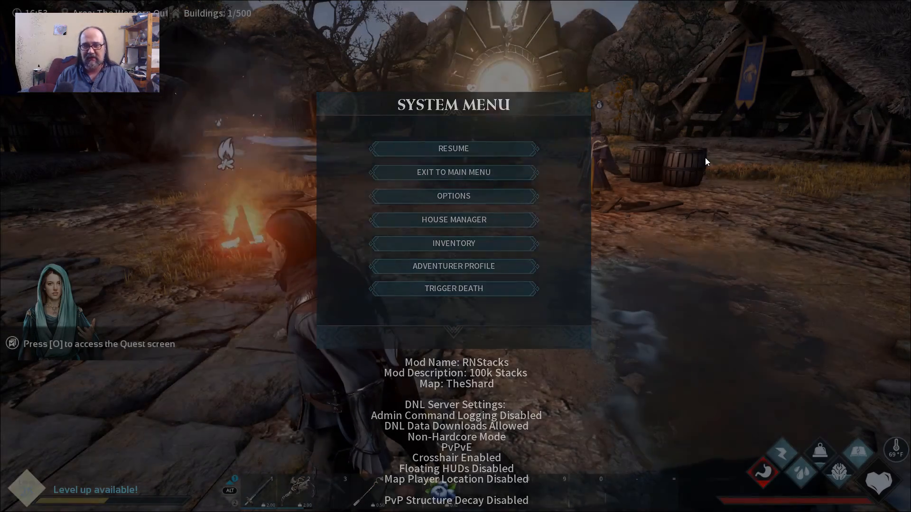
click(453, 148)
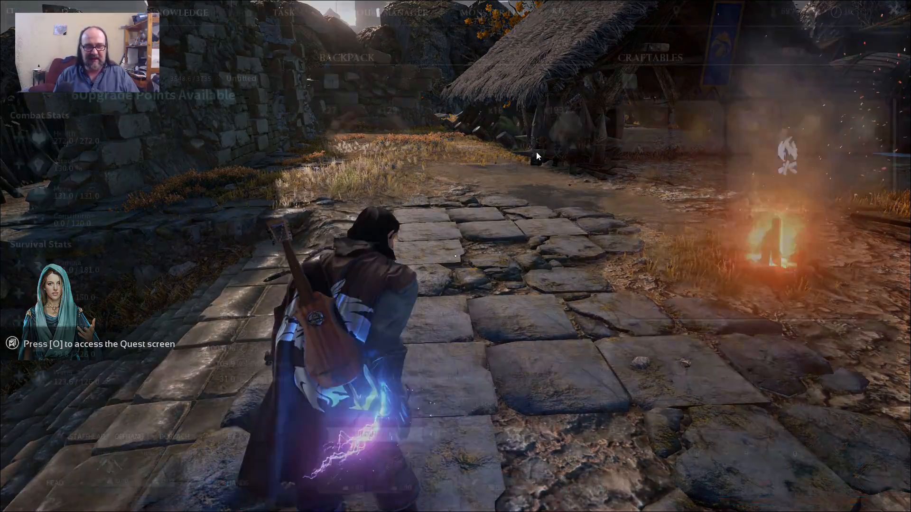
key(i)
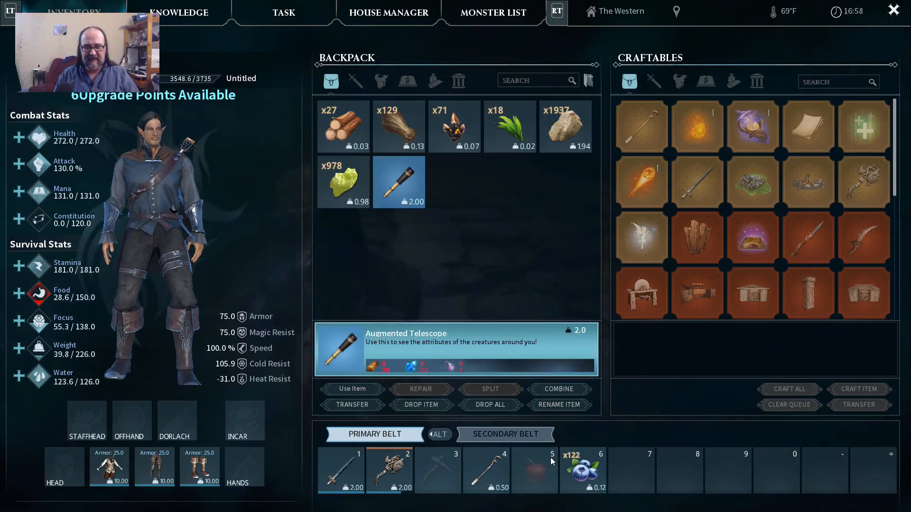